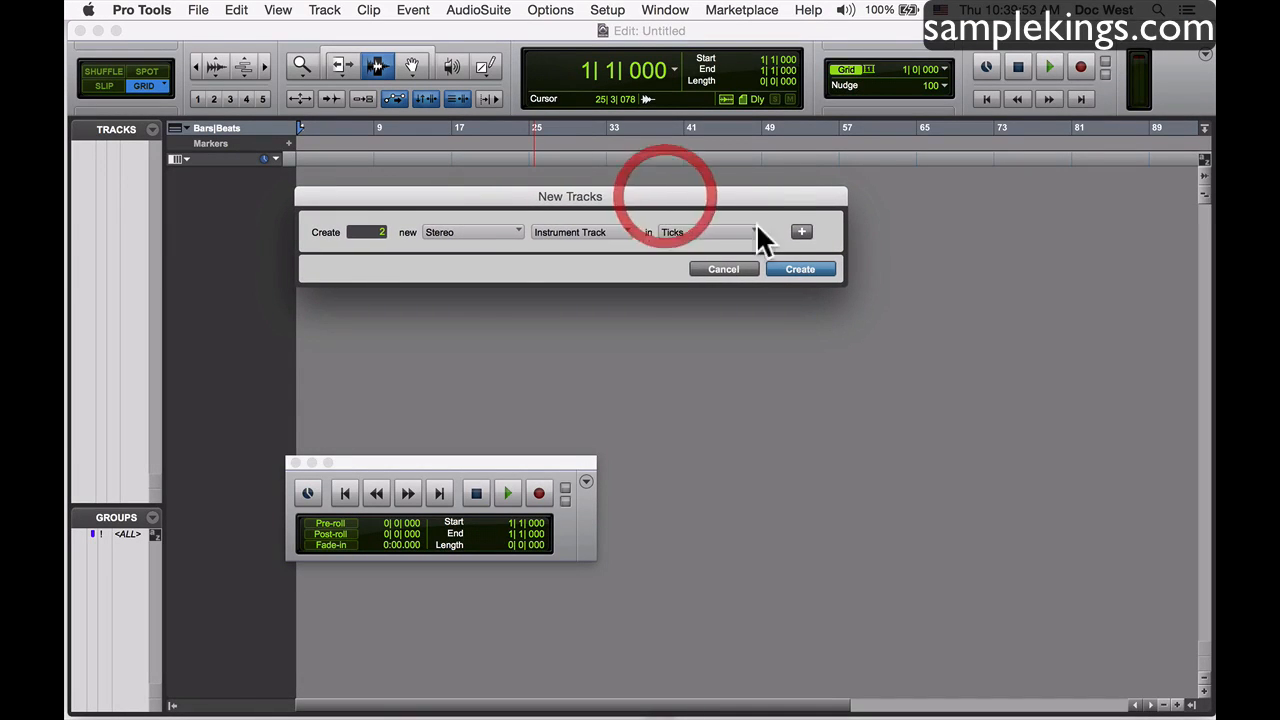
# Create stereo instrument tracks Inst 1 and Inst 2 and set them to a large track height
pyautogui.click(800, 268)
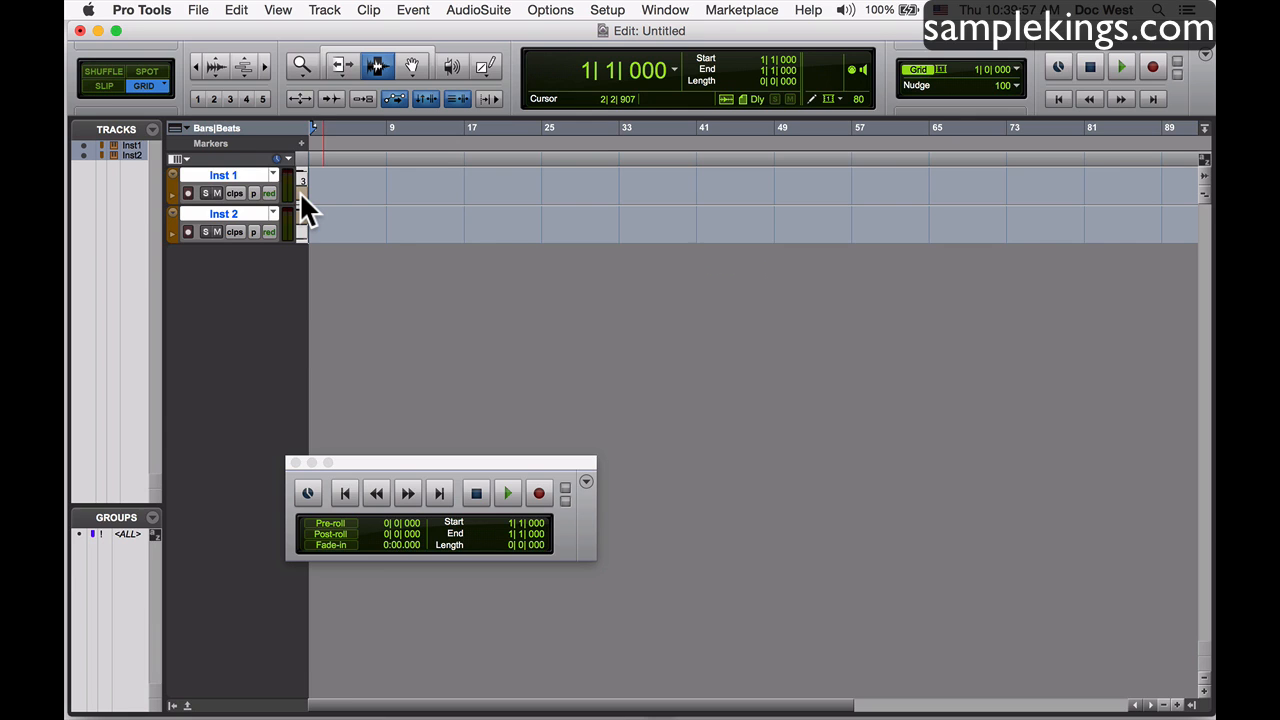
pyautogui.click(300, 204)
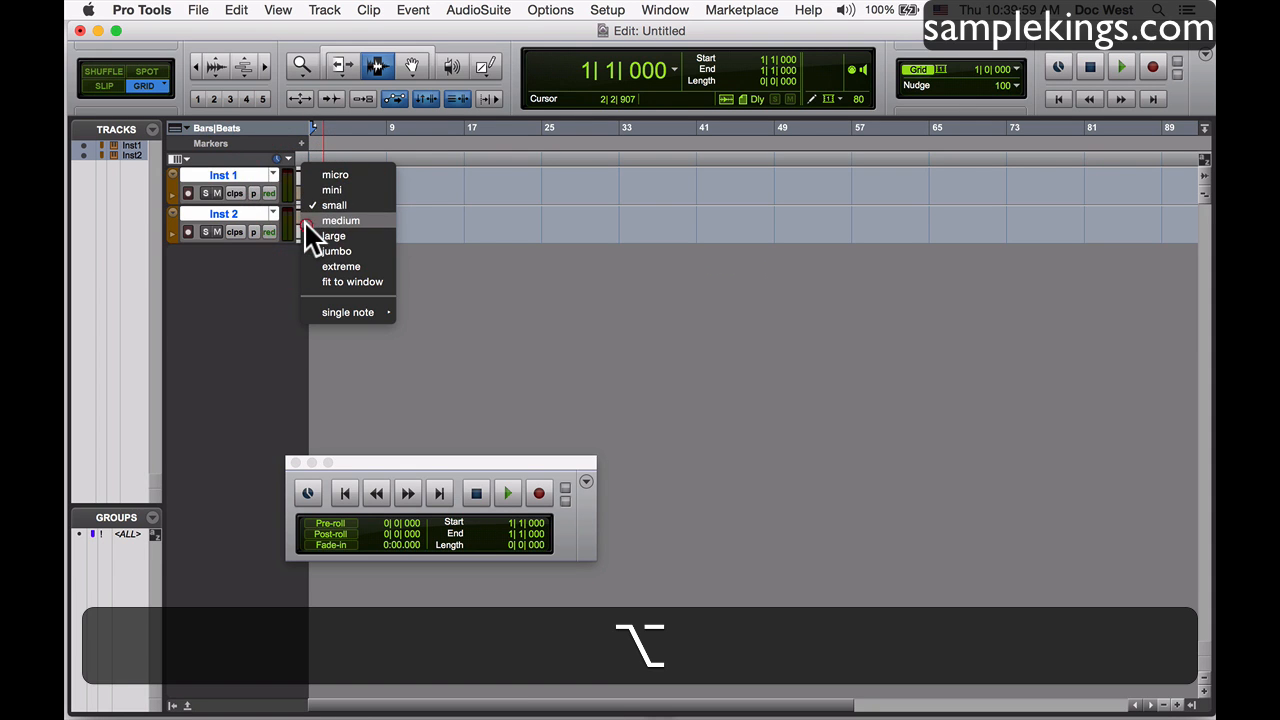
pyautogui.click(340, 220)
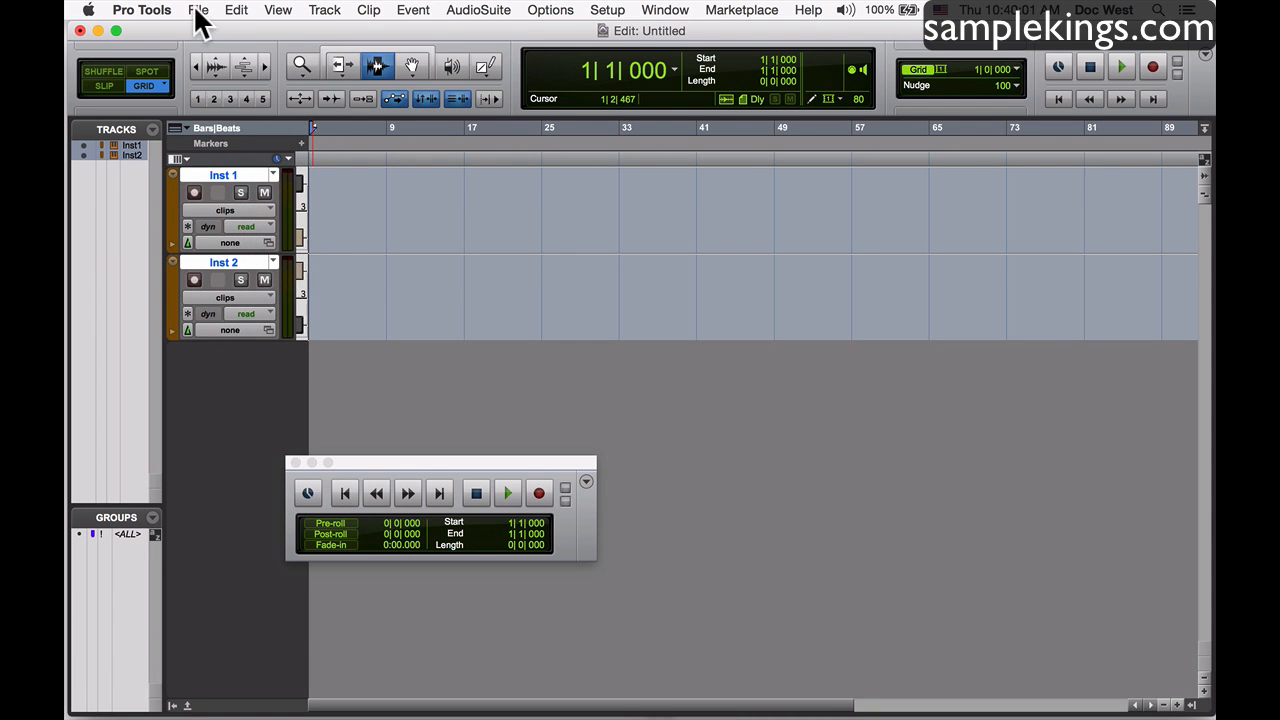
pyautogui.click(198, 10)
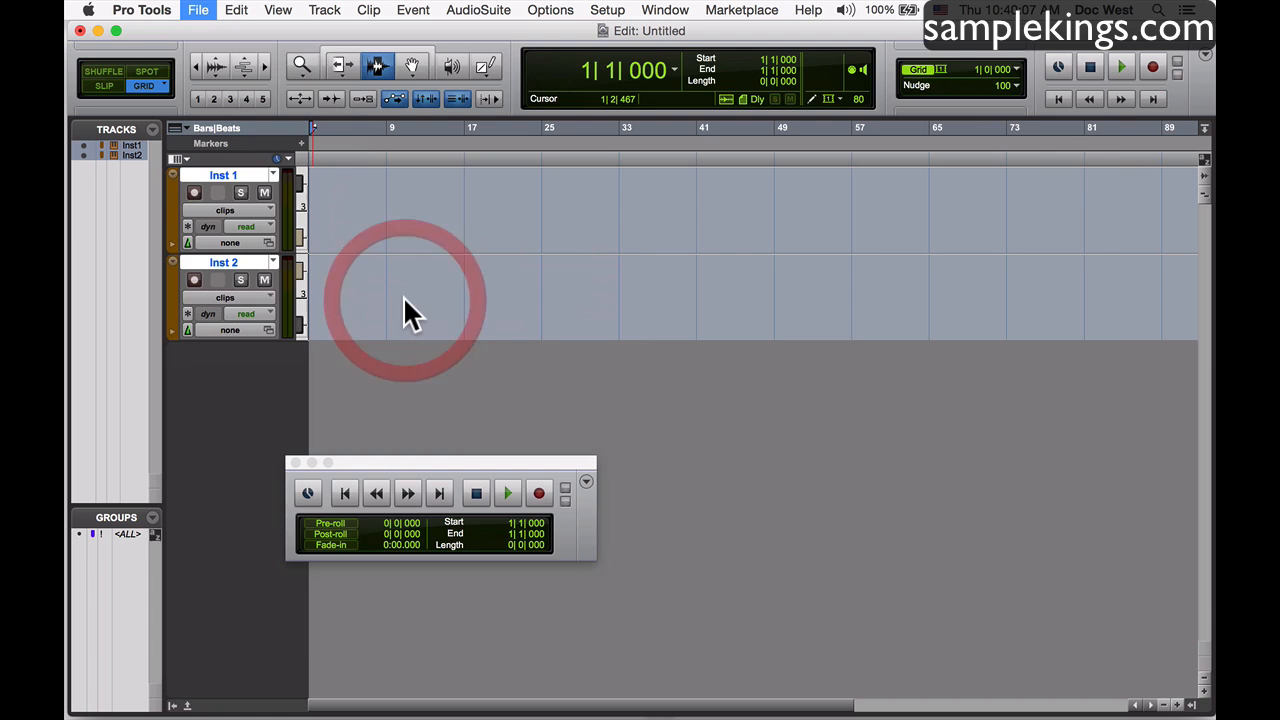
# Bring up the MIDI file chooser and browse Macintosh HD toward the MIDI Files folder
pyautogui.click(198, 10)
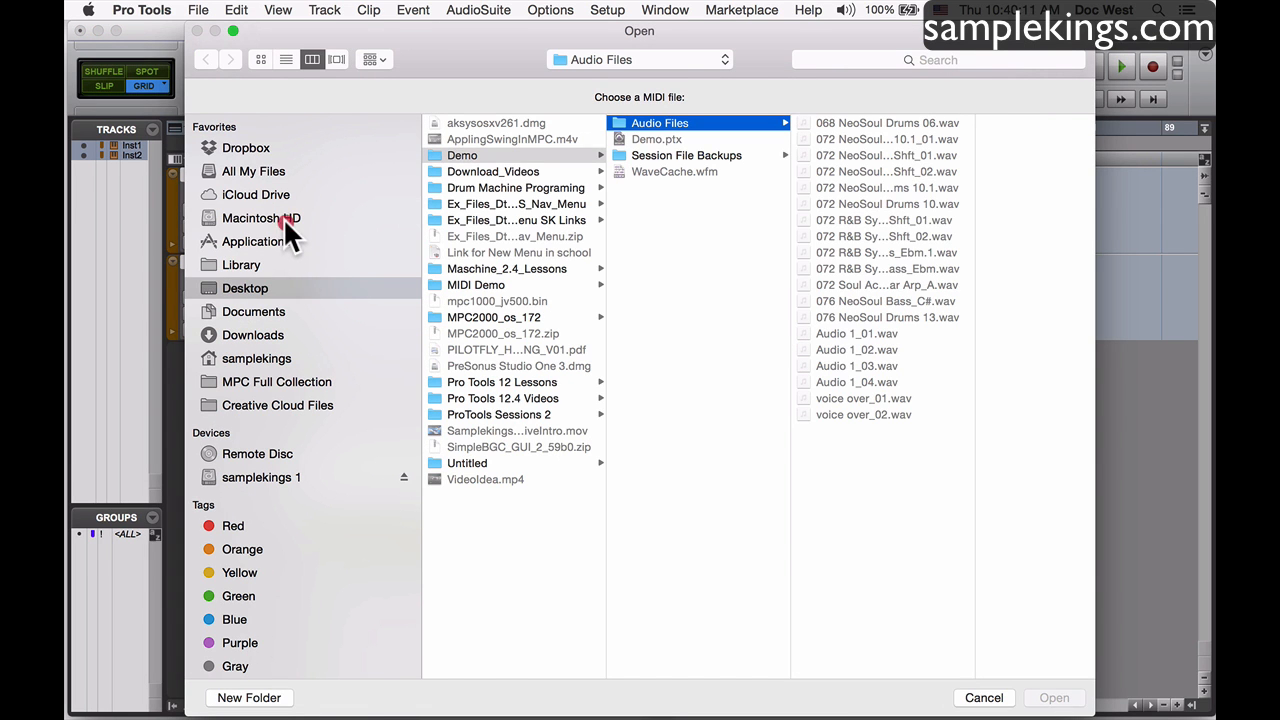
pyautogui.click(260, 218)
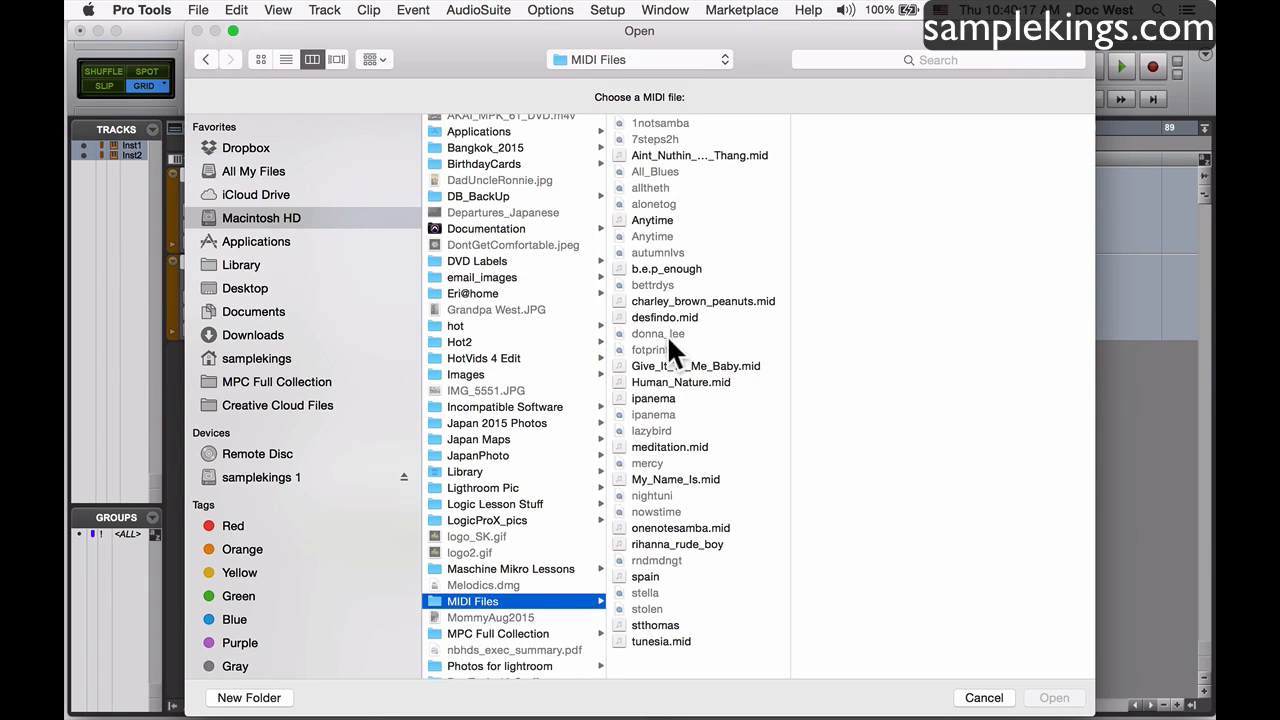
pyautogui.moveTo(704, 478)
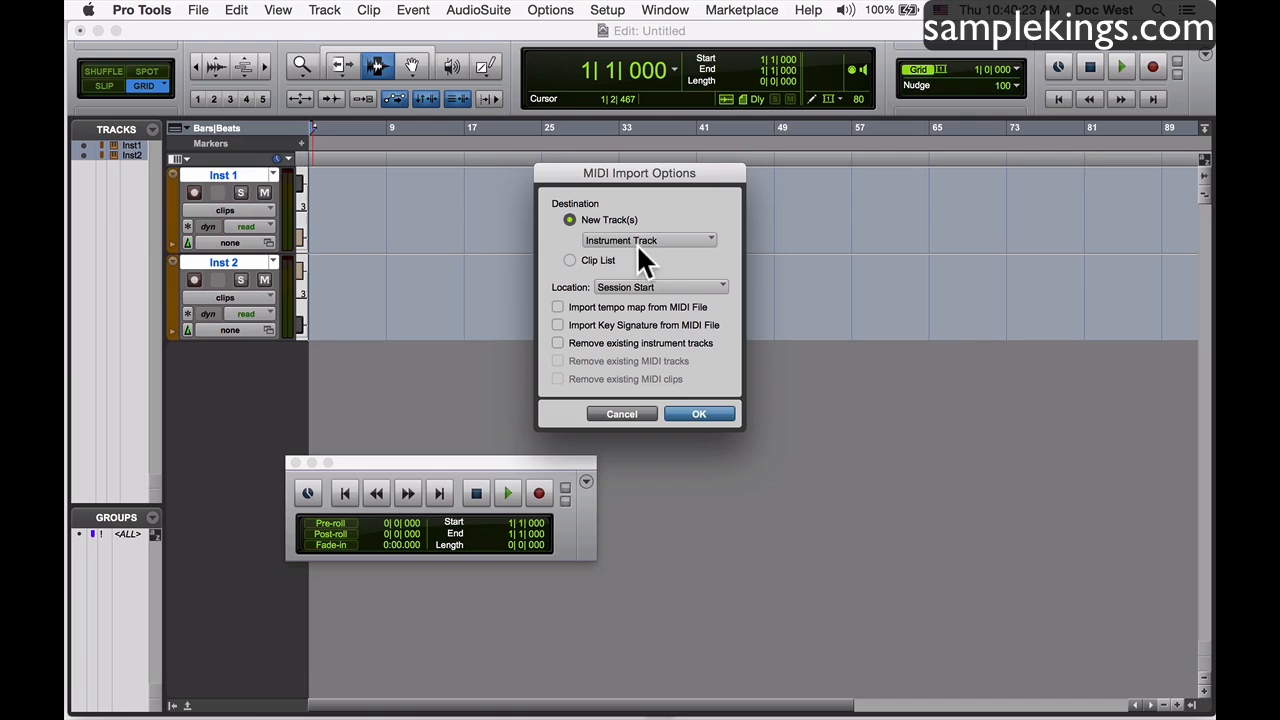
pyautogui.moveTo(690, 256)
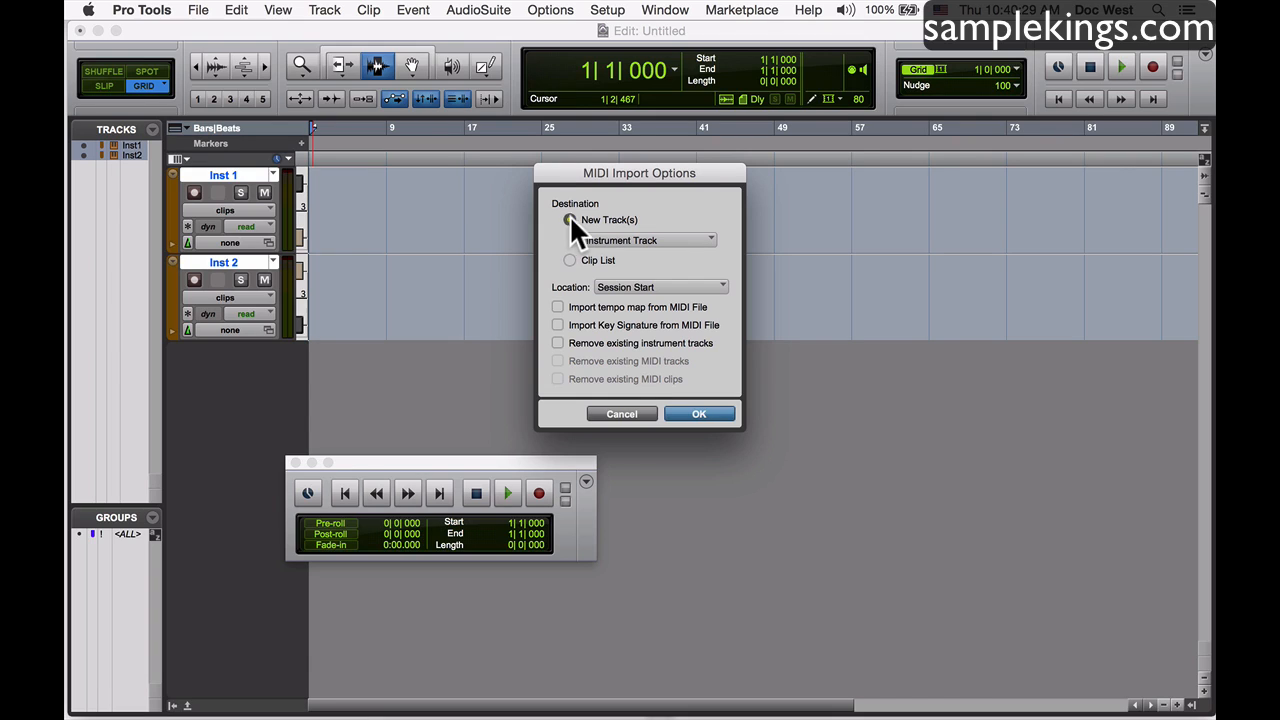
# Import onto new MIDI tracks with tempo map and key signature enabled, then confirm
pyautogui.click(568, 218)
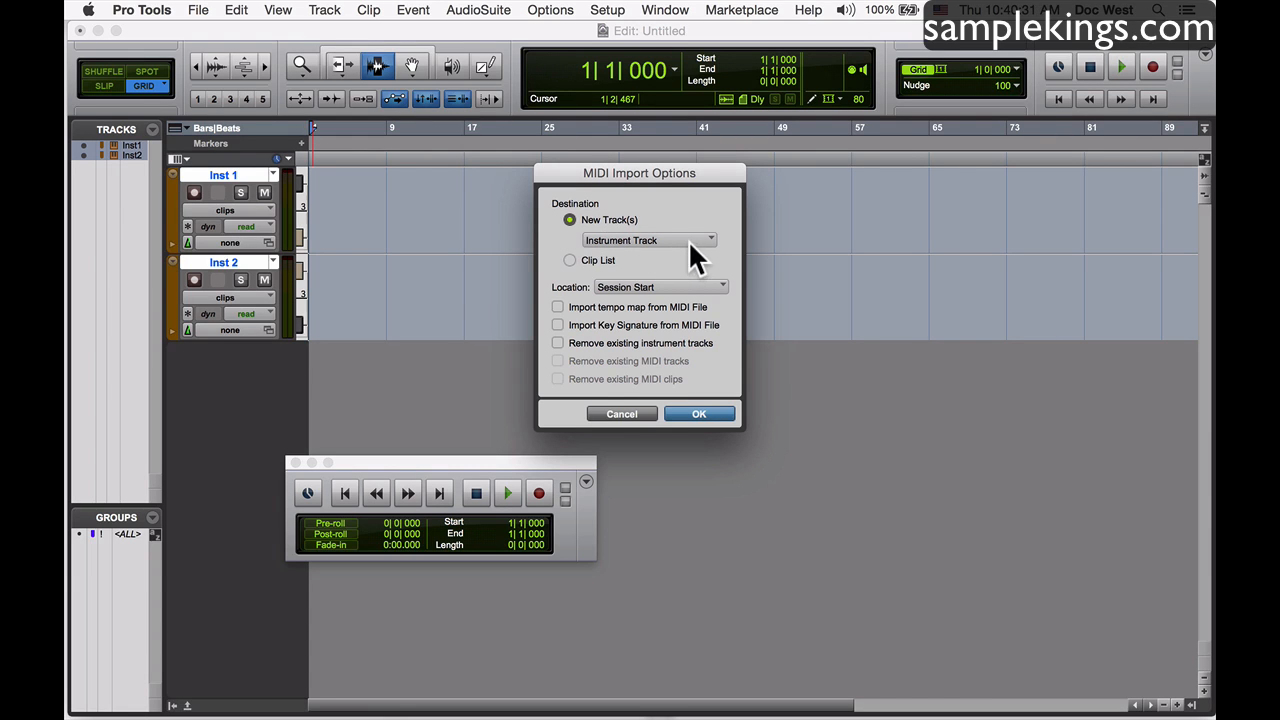
pyautogui.click(648, 240)
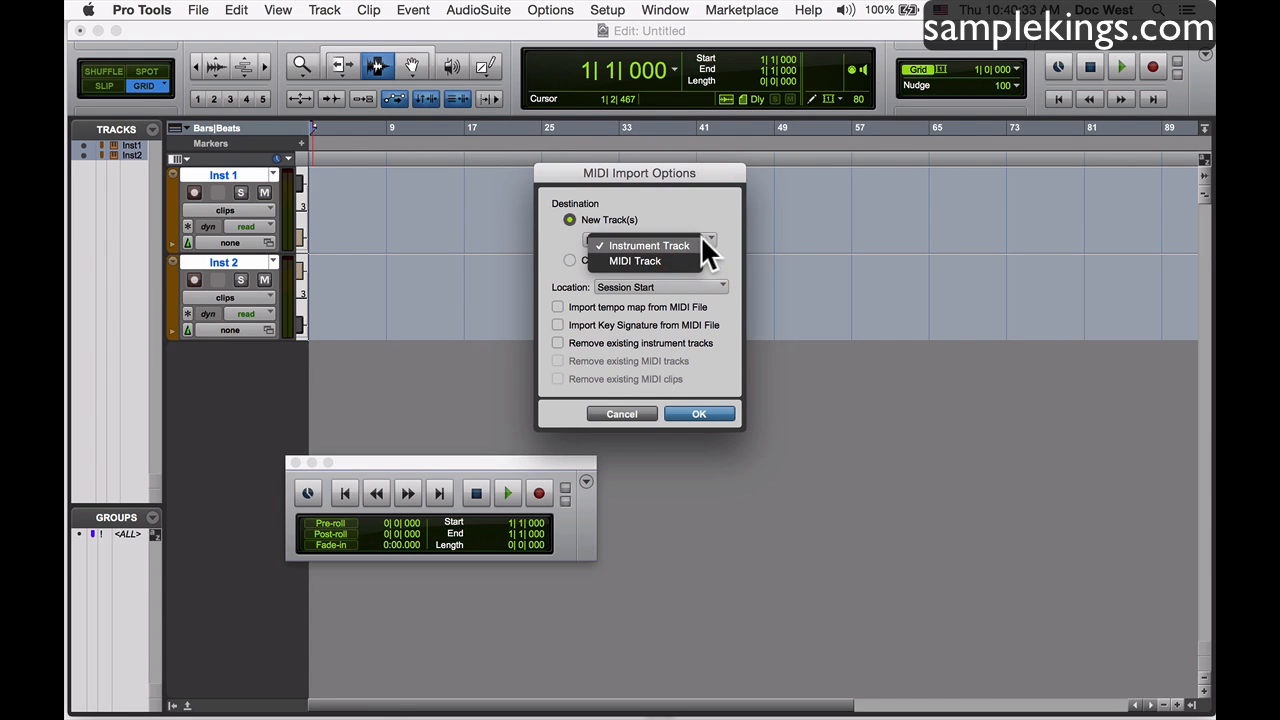
pyautogui.click(636, 260)
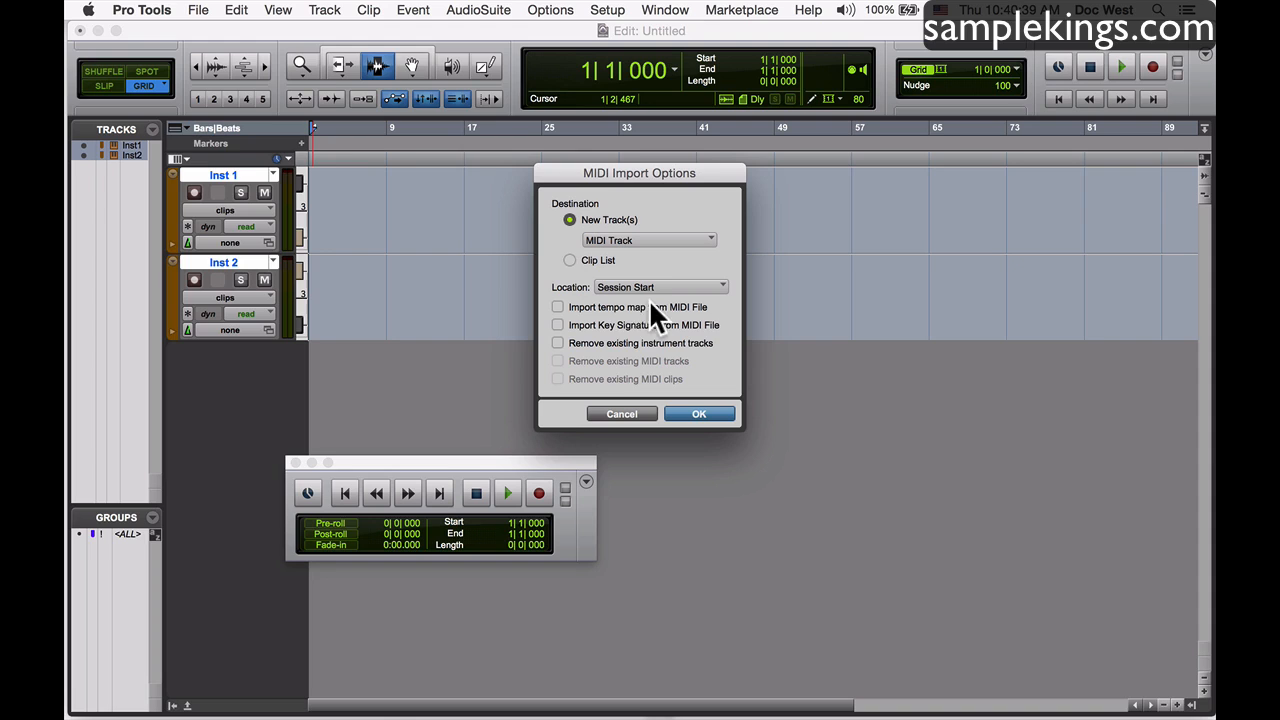
pyautogui.moveTo(570, 324)
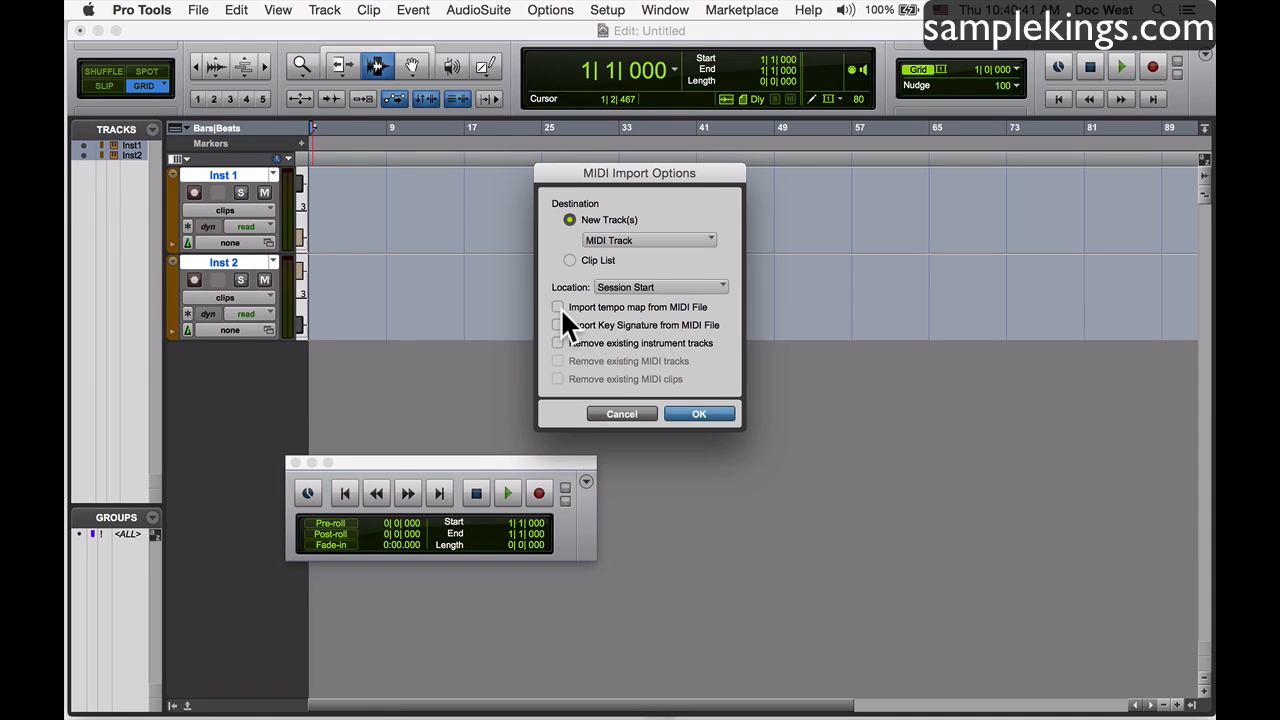
pyautogui.click(558, 308)
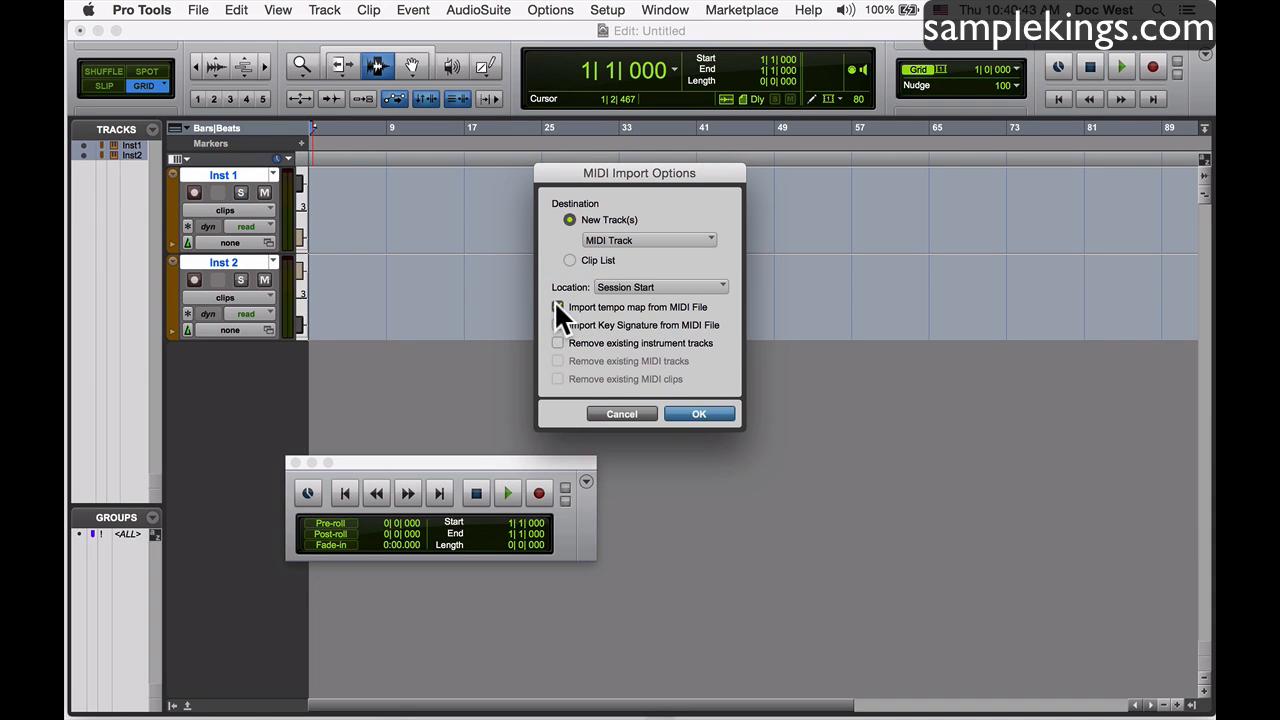
pyautogui.click(558, 308)
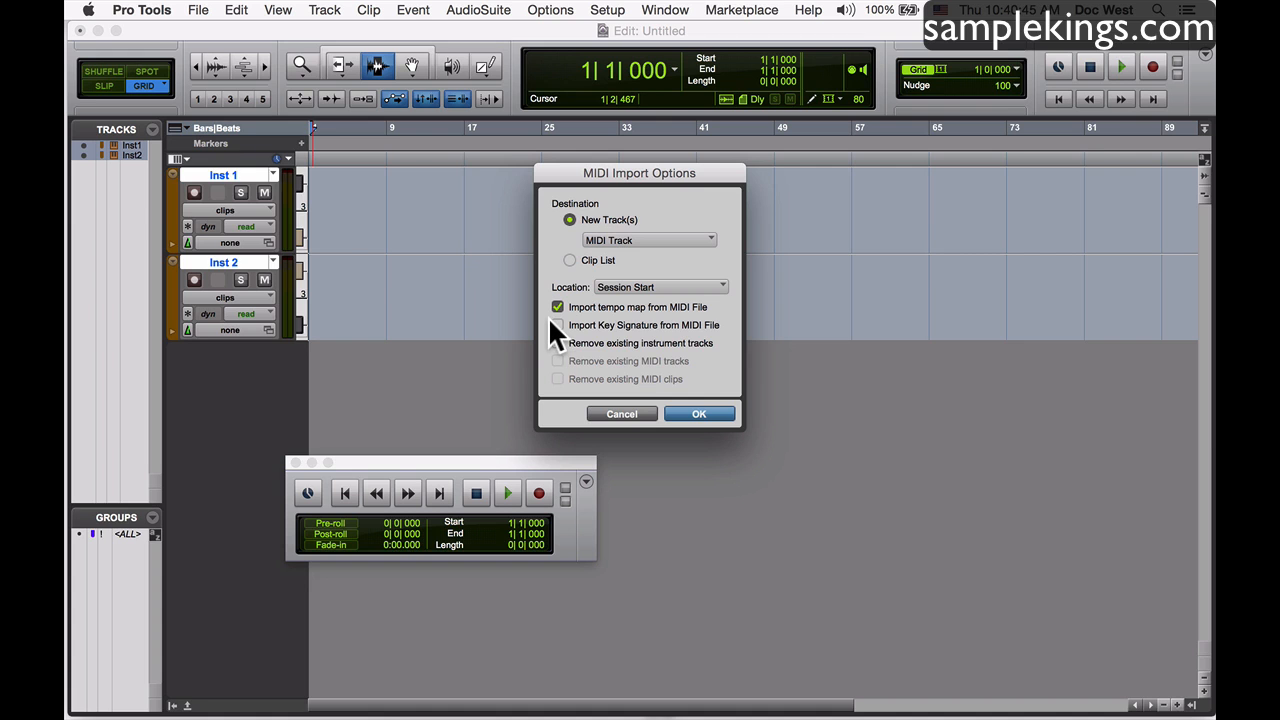
pyautogui.click(558, 324)
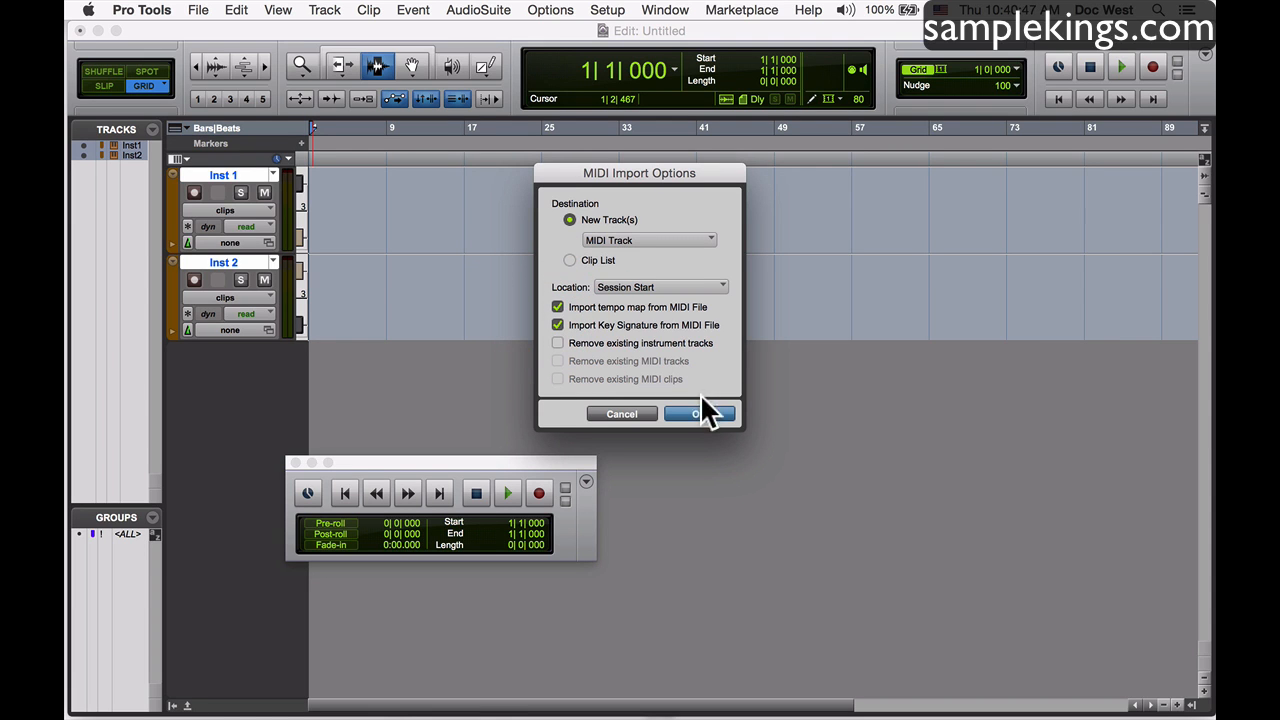
pyautogui.click(698, 414)
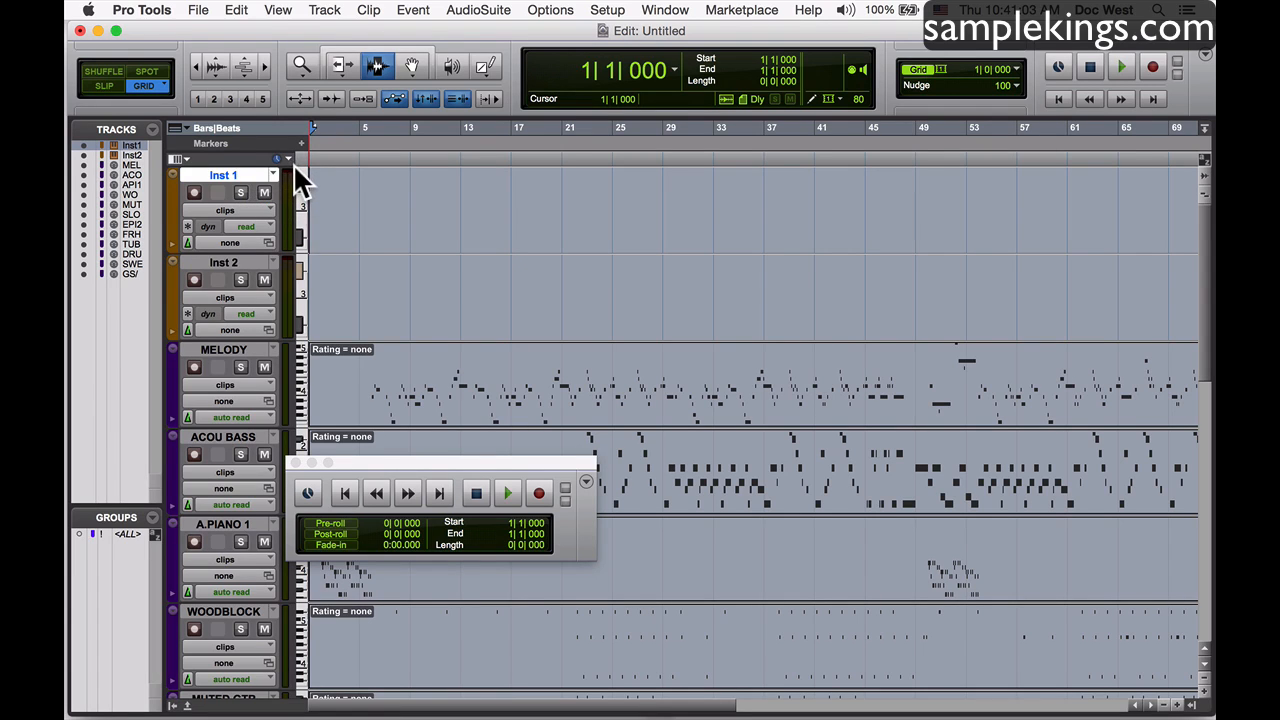
# Enable the Inserts A–E column in the Edit window beside the imported MIDI tracks
pyautogui.click(288, 160)
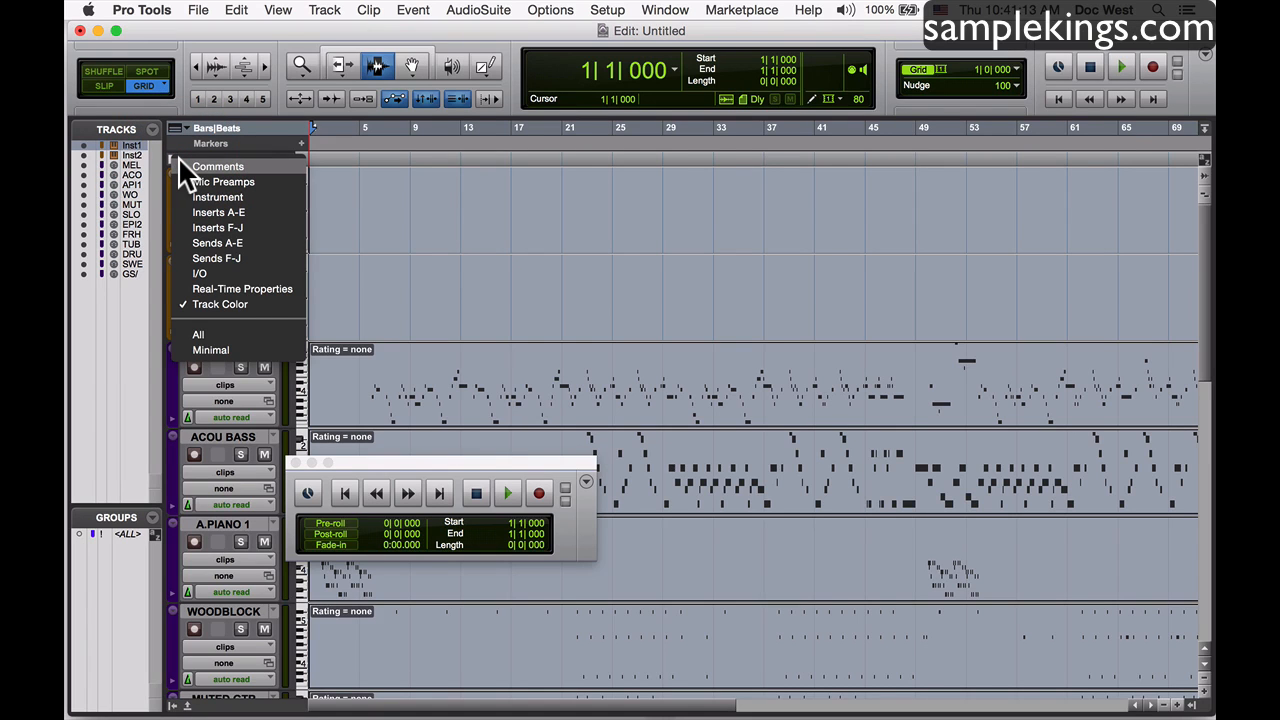
pyautogui.click(218, 212)
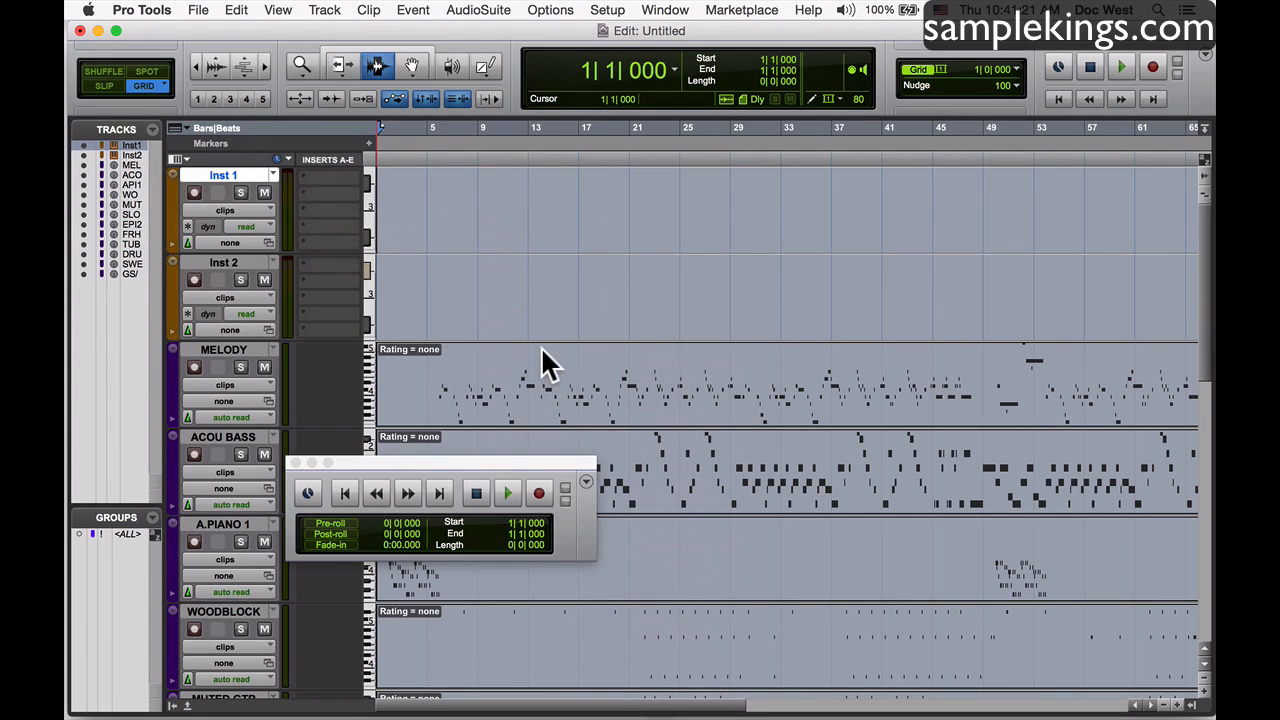
# Insert Xpand!2 on Inst 1 and set Part A to 007 Soft Leads > Calliope
pyautogui.click(332, 176)
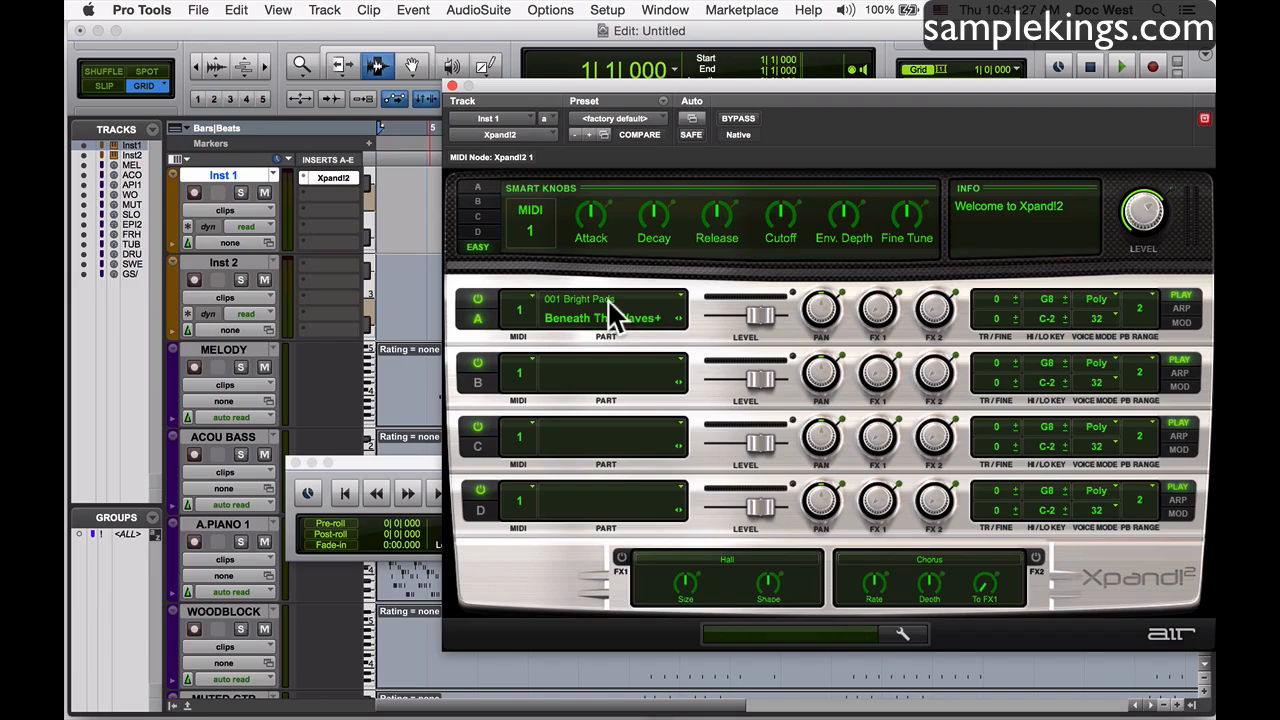
pyautogui.click(616, 308)
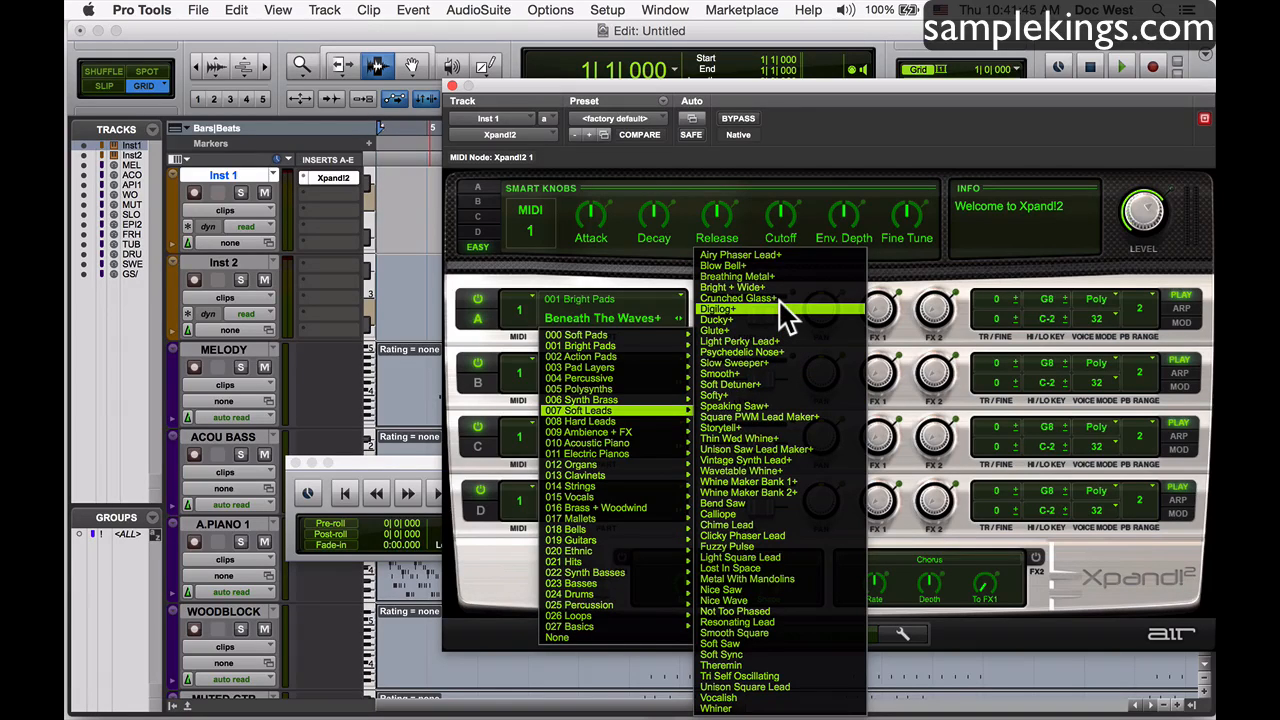
pyautogui.moveTo(790, 276)
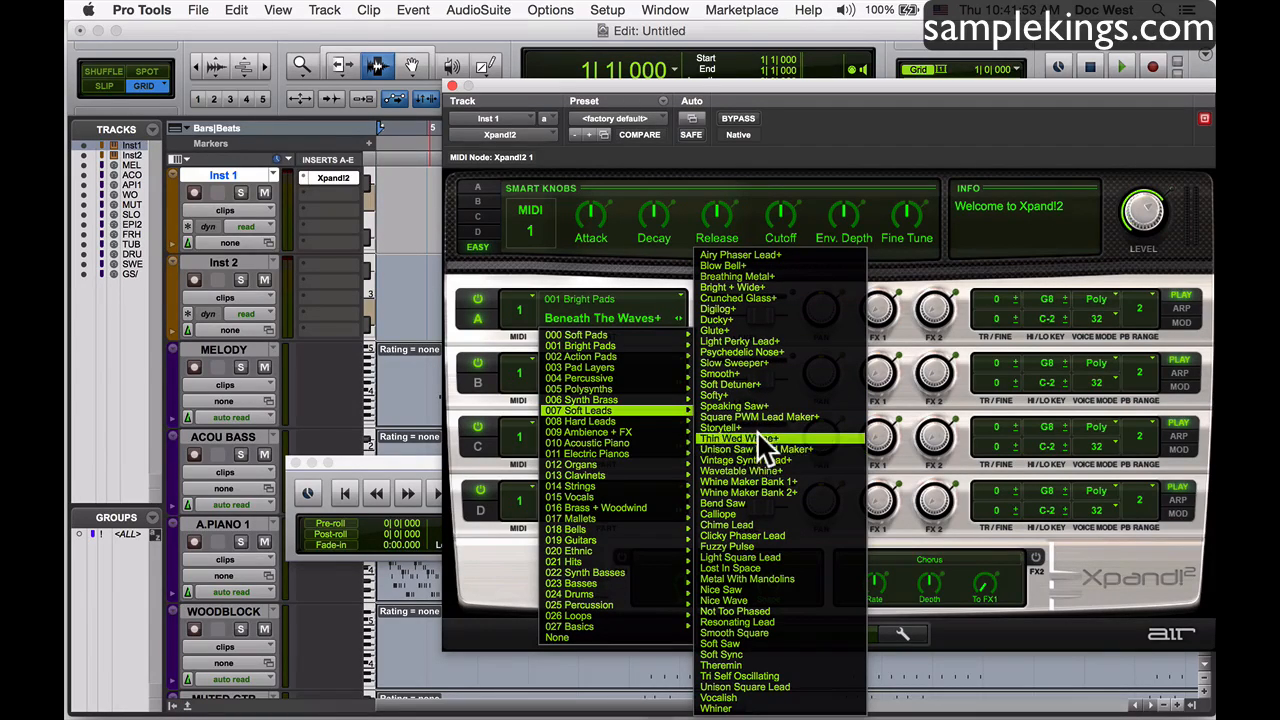
pyautogui.moveTo(764, 472)
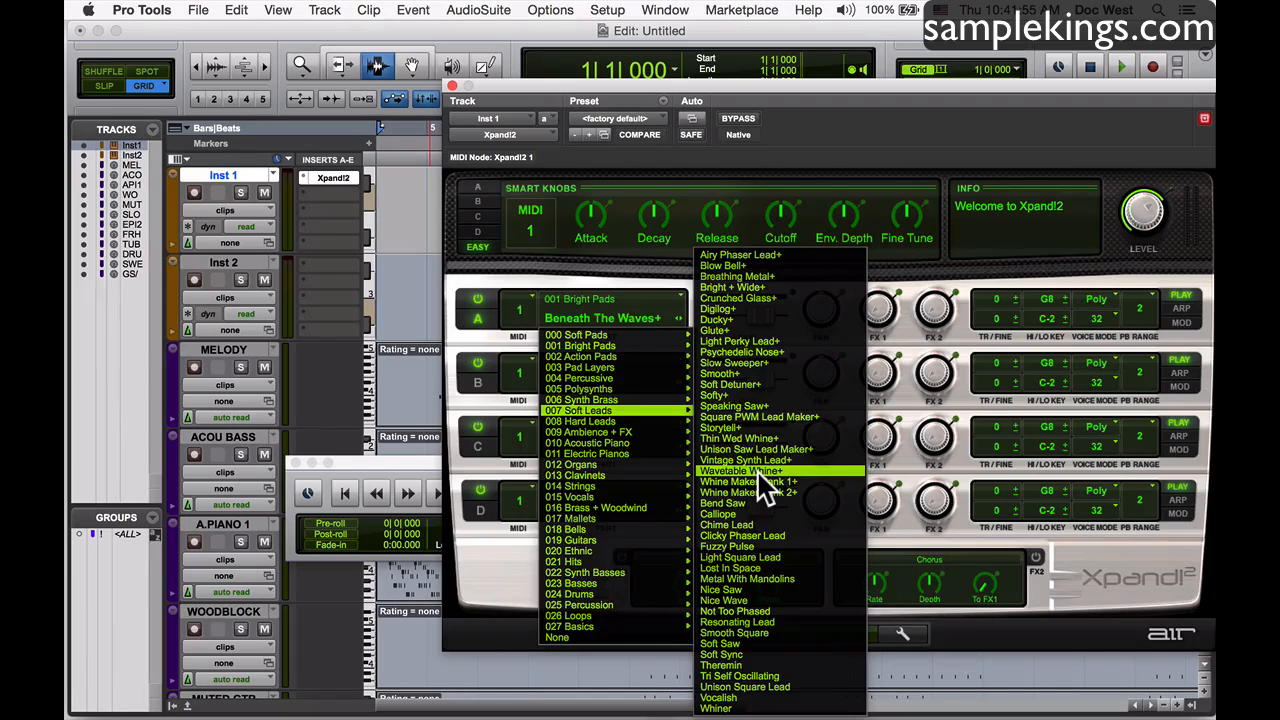
pyautogui.click(728, 514)
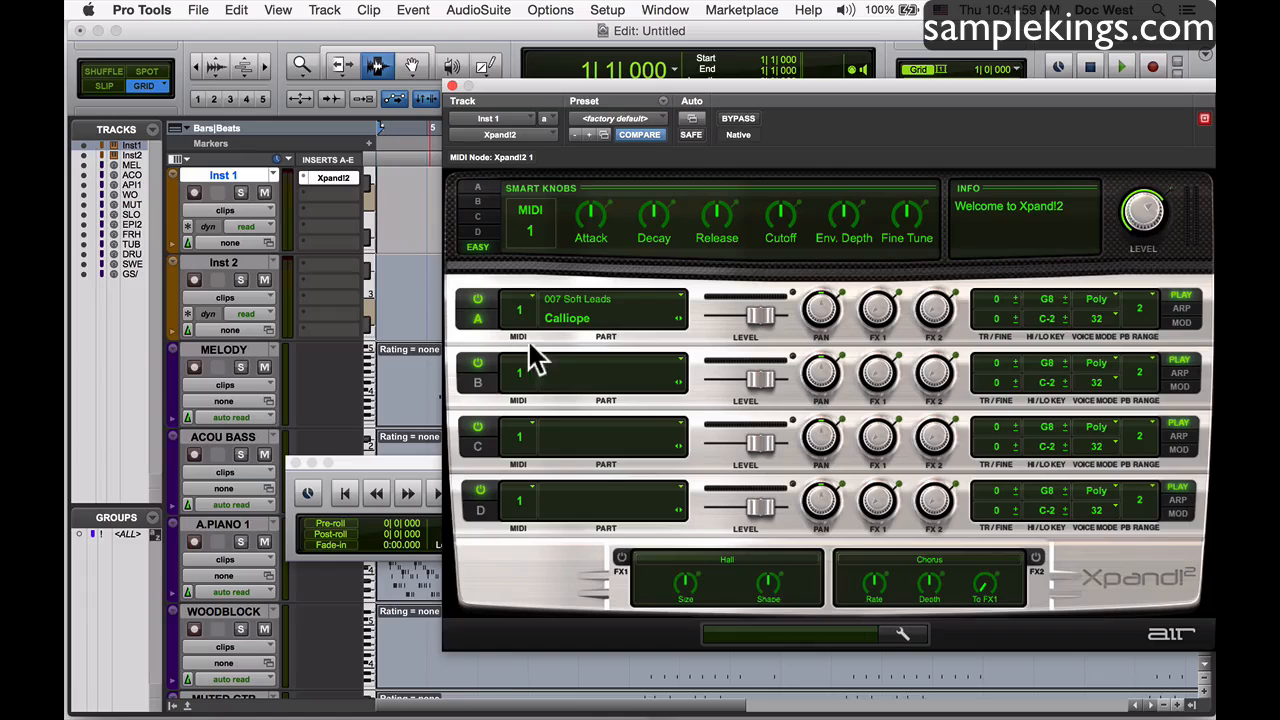
pyautogui.moveTo(280, 356)
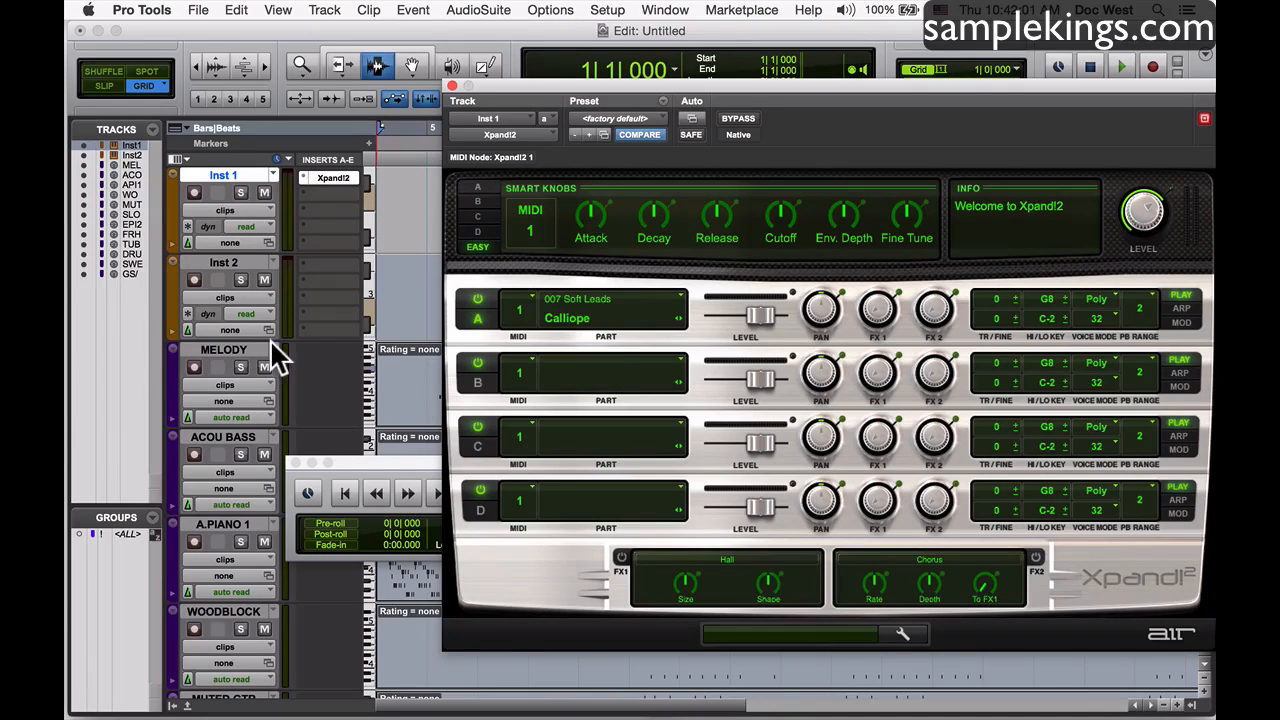
# Assign Part B to MIDI channel 2 and load 023 Basses > Hard Finger Bass into it
pyautogui.click(518, 374)
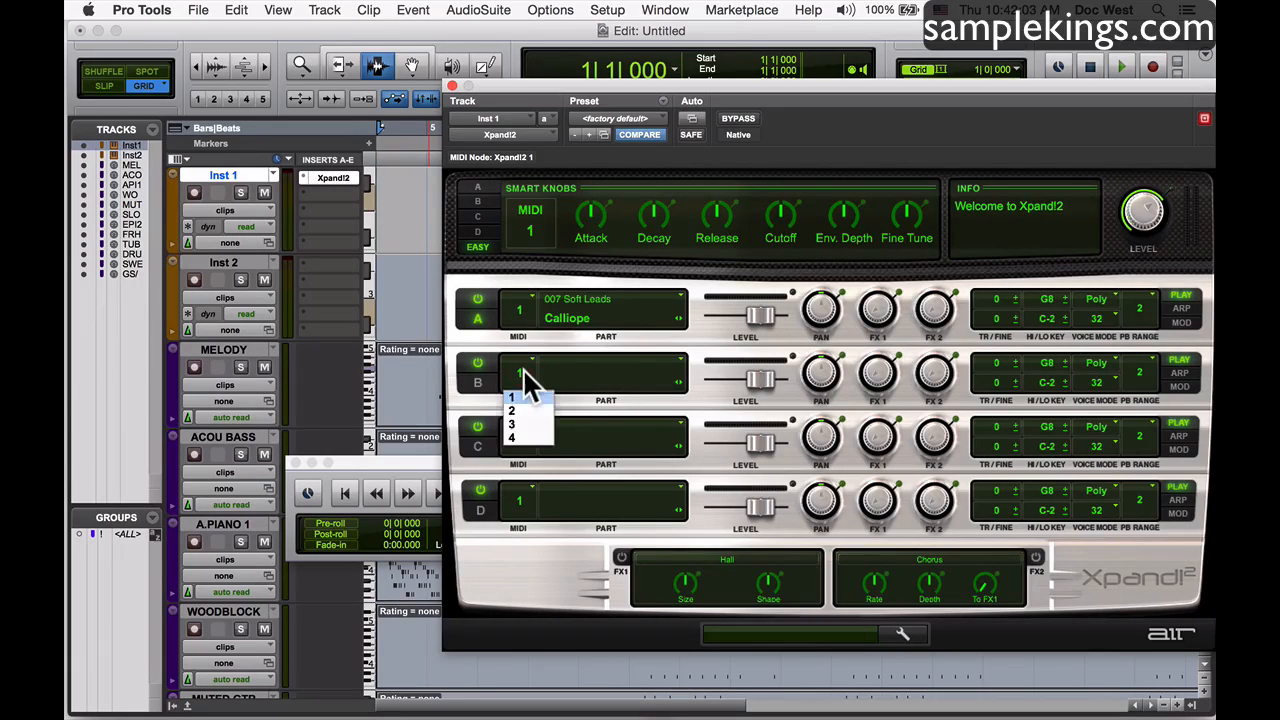
pyautogui.click(512, 410)
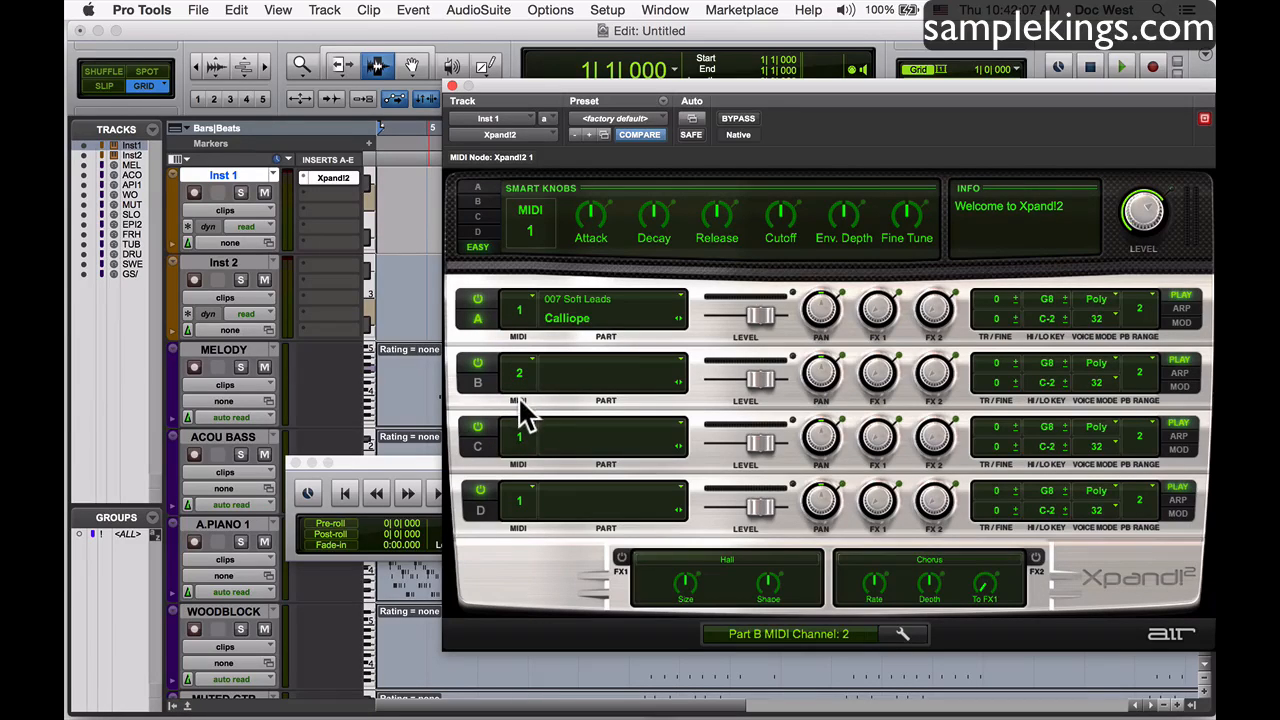
pyautogui.click(530, 436)
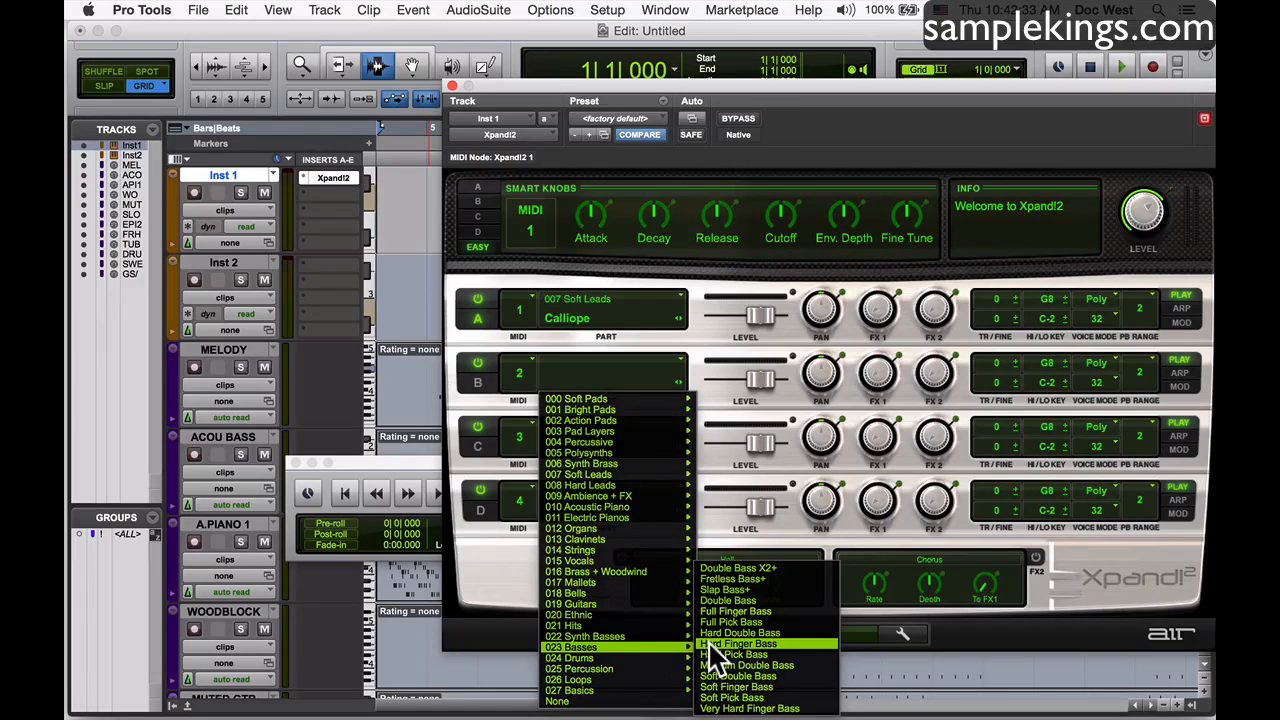
pyautogui.click(744, 644)
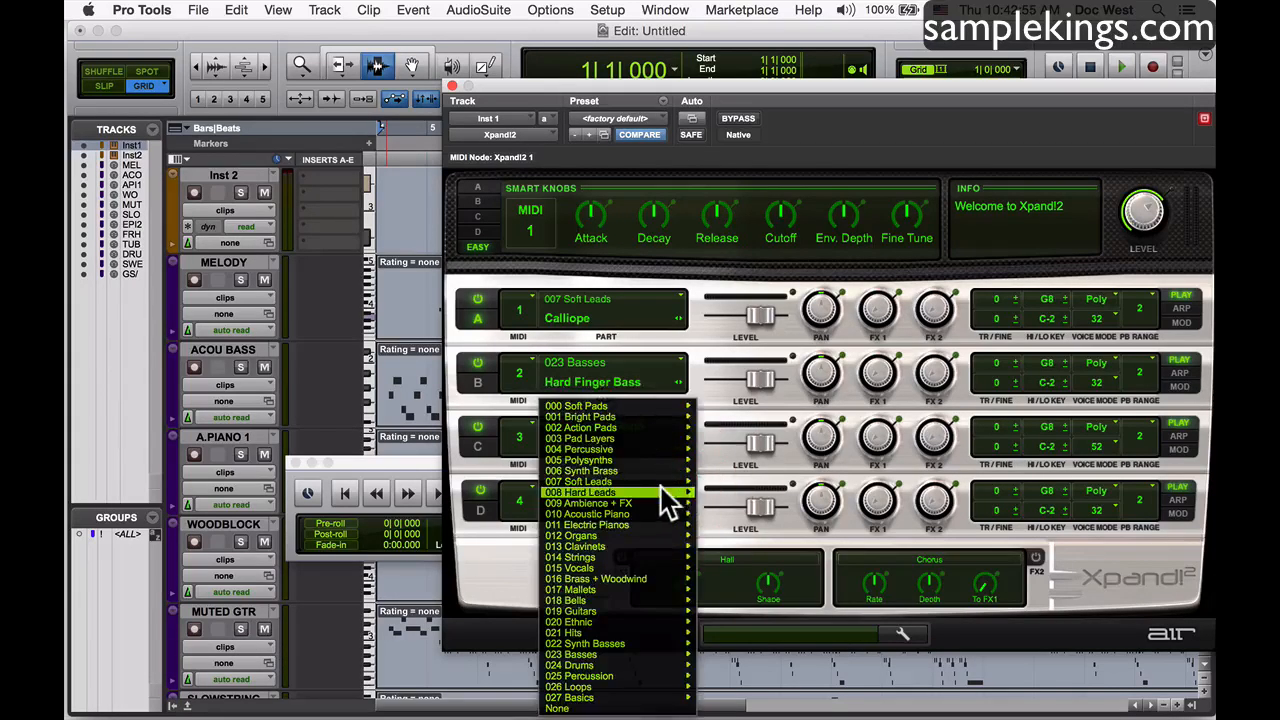
pyautogui.moveTo(596, 578)
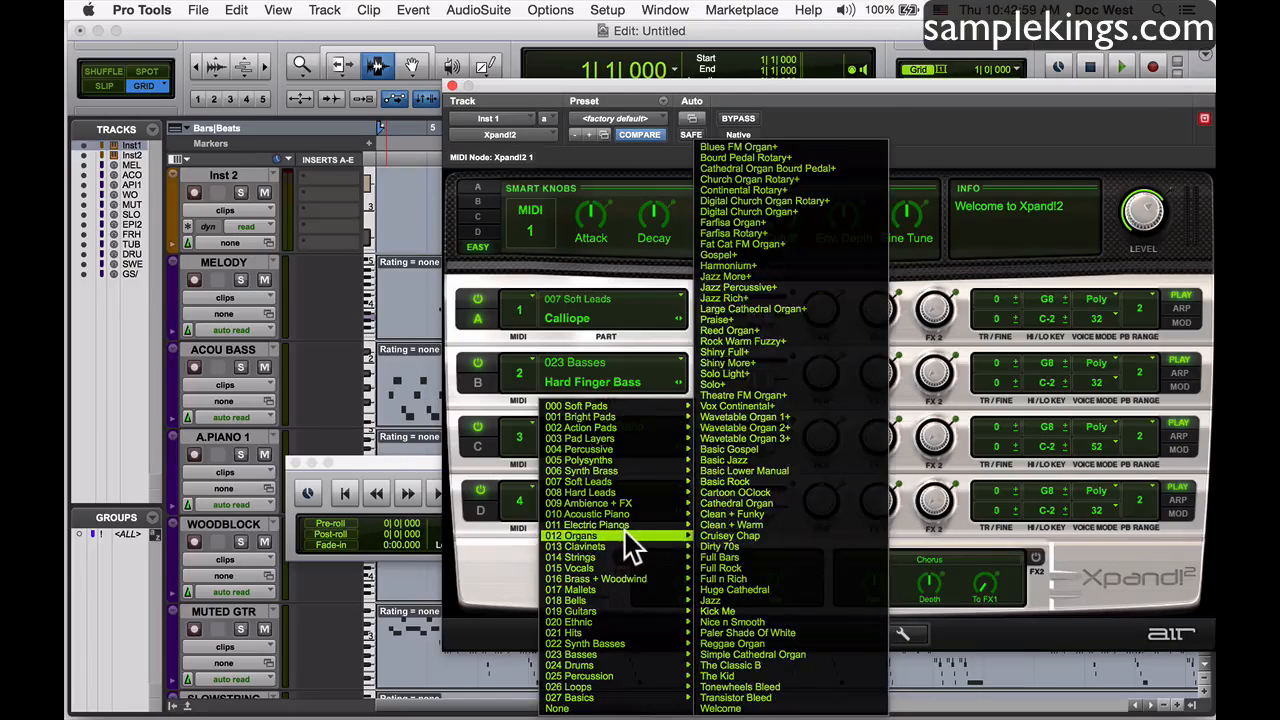
pyautogui.moveTo(616, 556)
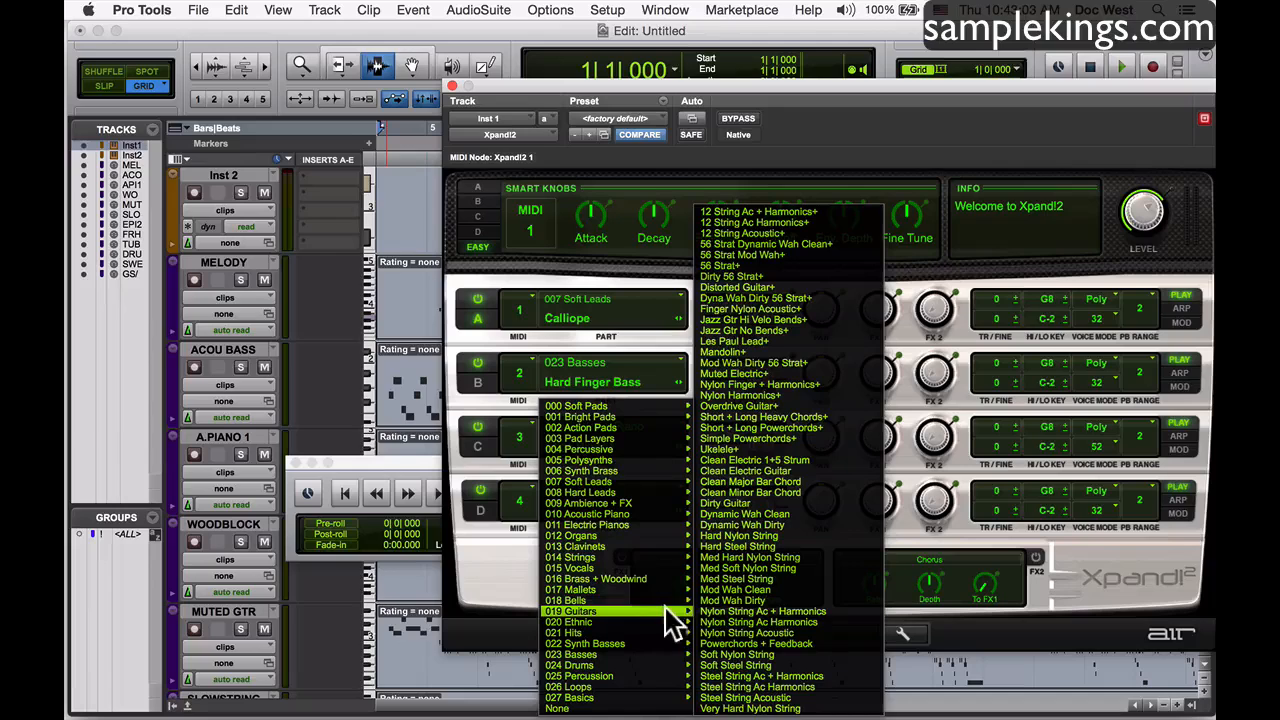
pyautogui.moveTo(732, 600)
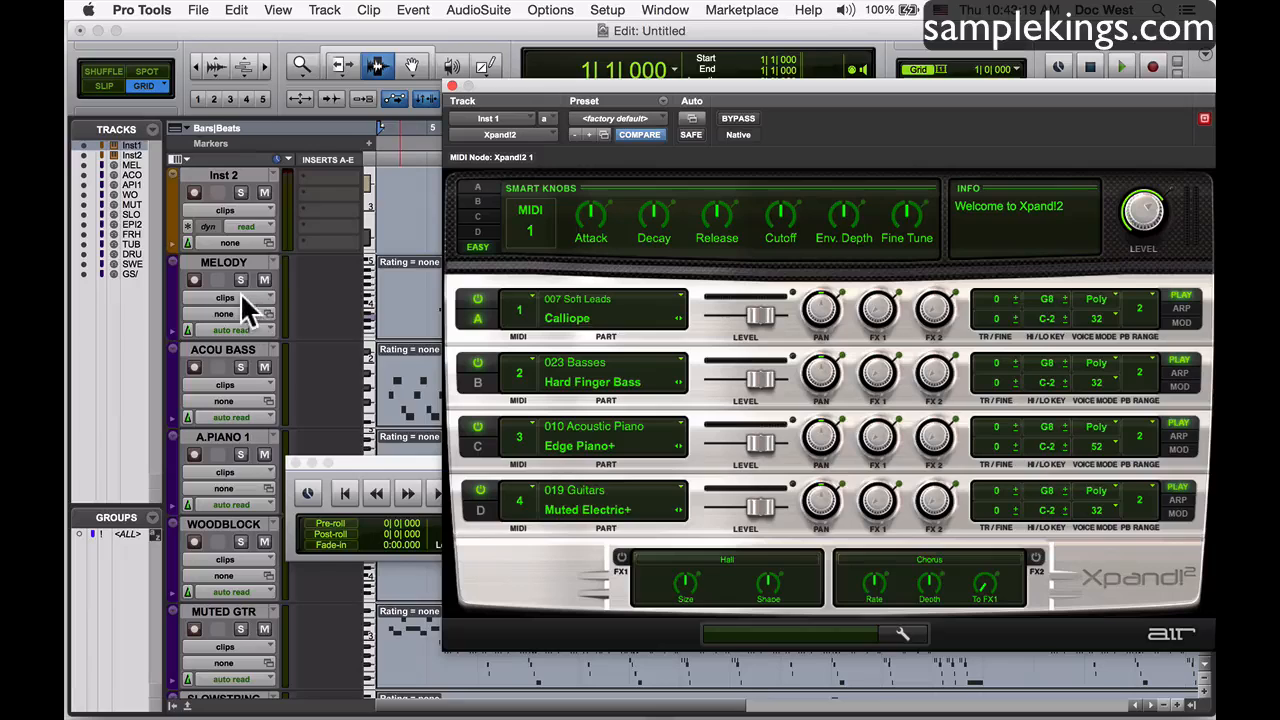
pyautogui.moveTo(244, 314)
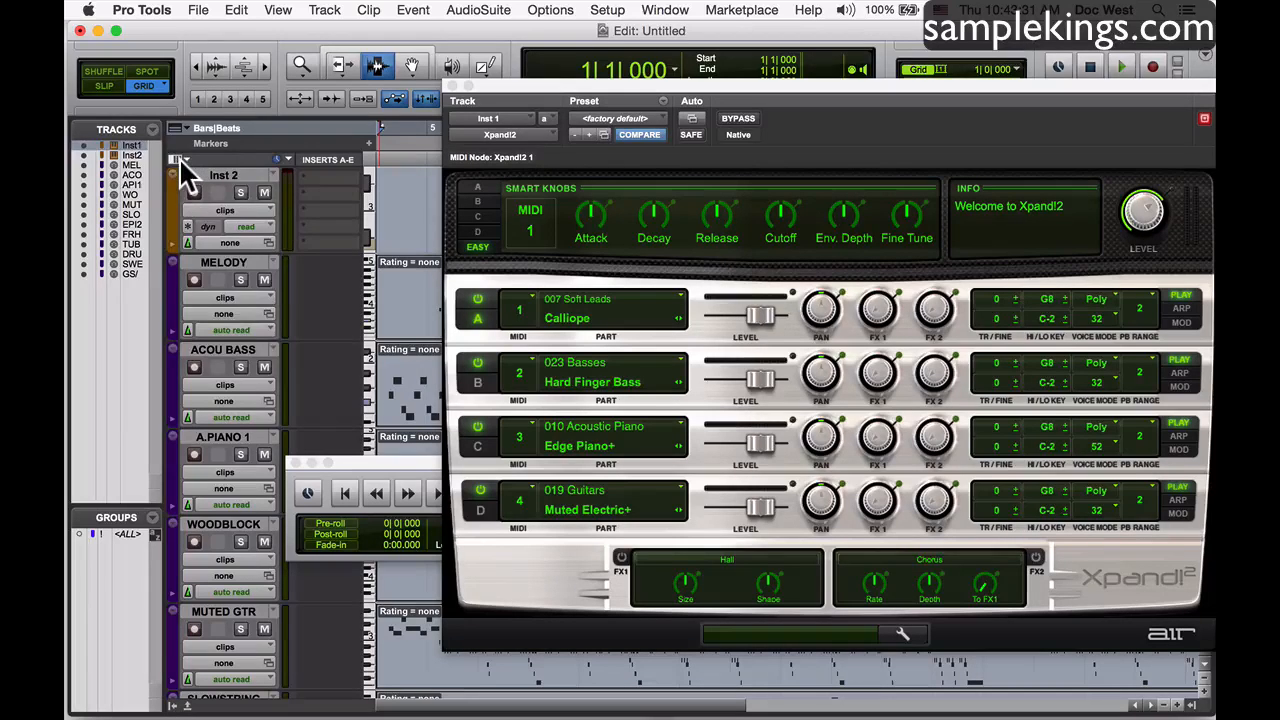
# Show the I/O column and send MELODY and ACOU BASS to Inst 1 Xpand!2 channels 1 and 2
pyautogui.click(180, 160)
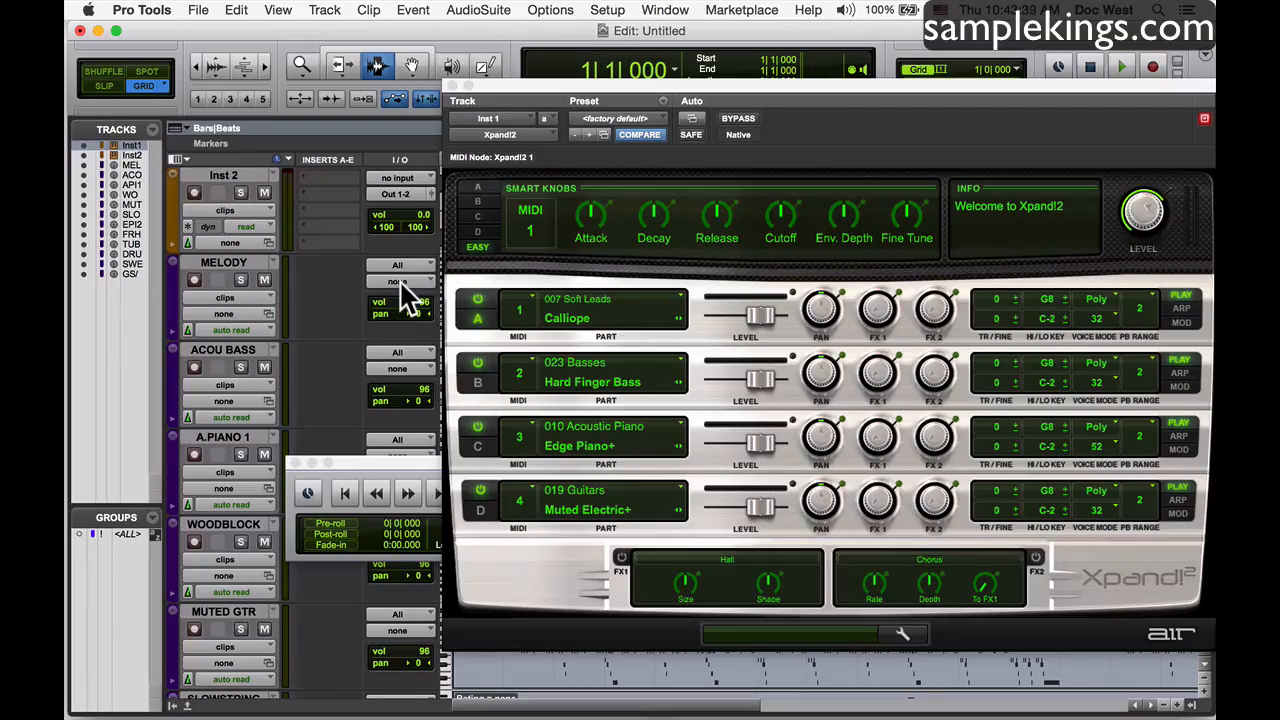
pyautogui.click(410, 282)
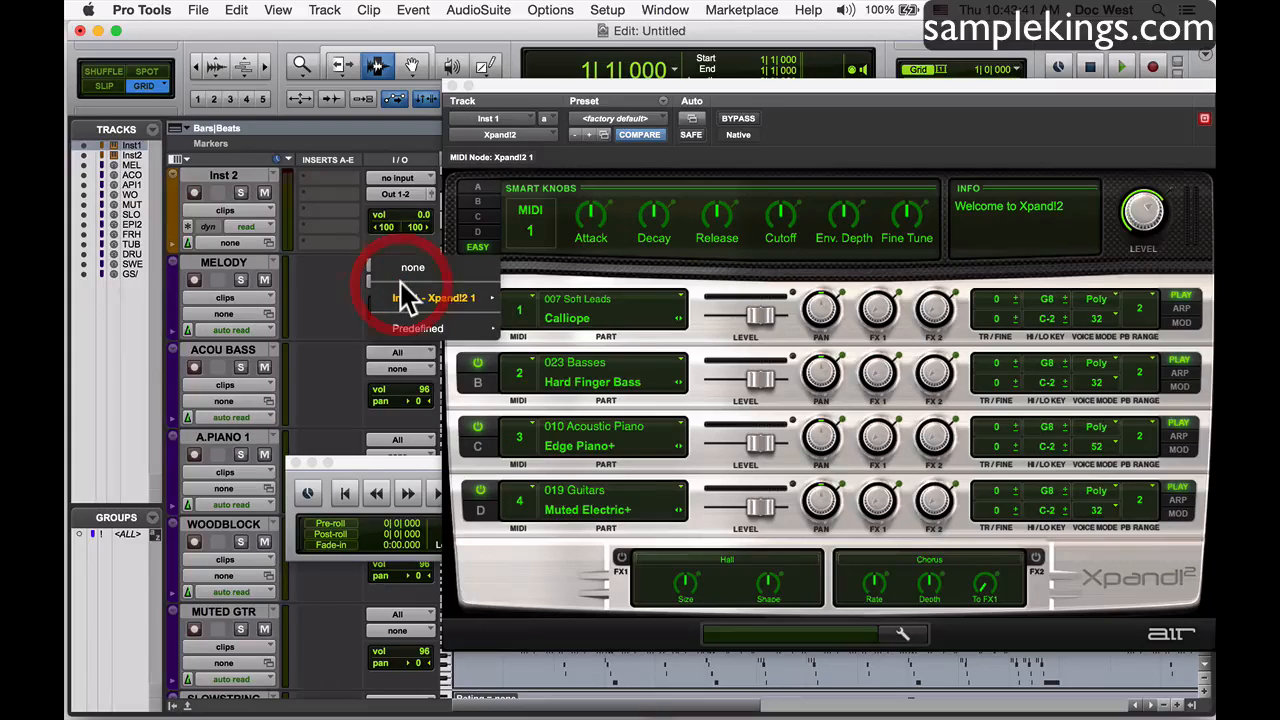
pyautogui.click(432, 296)
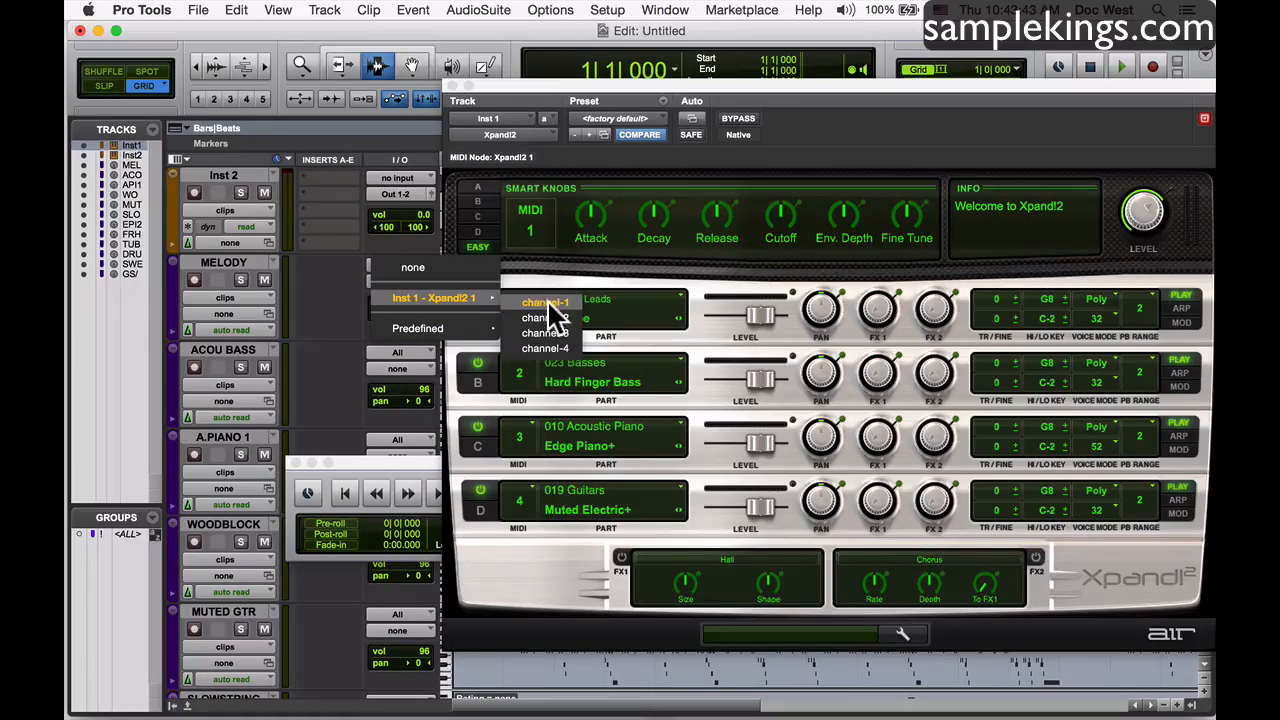
pyautogui.click(546, 300)
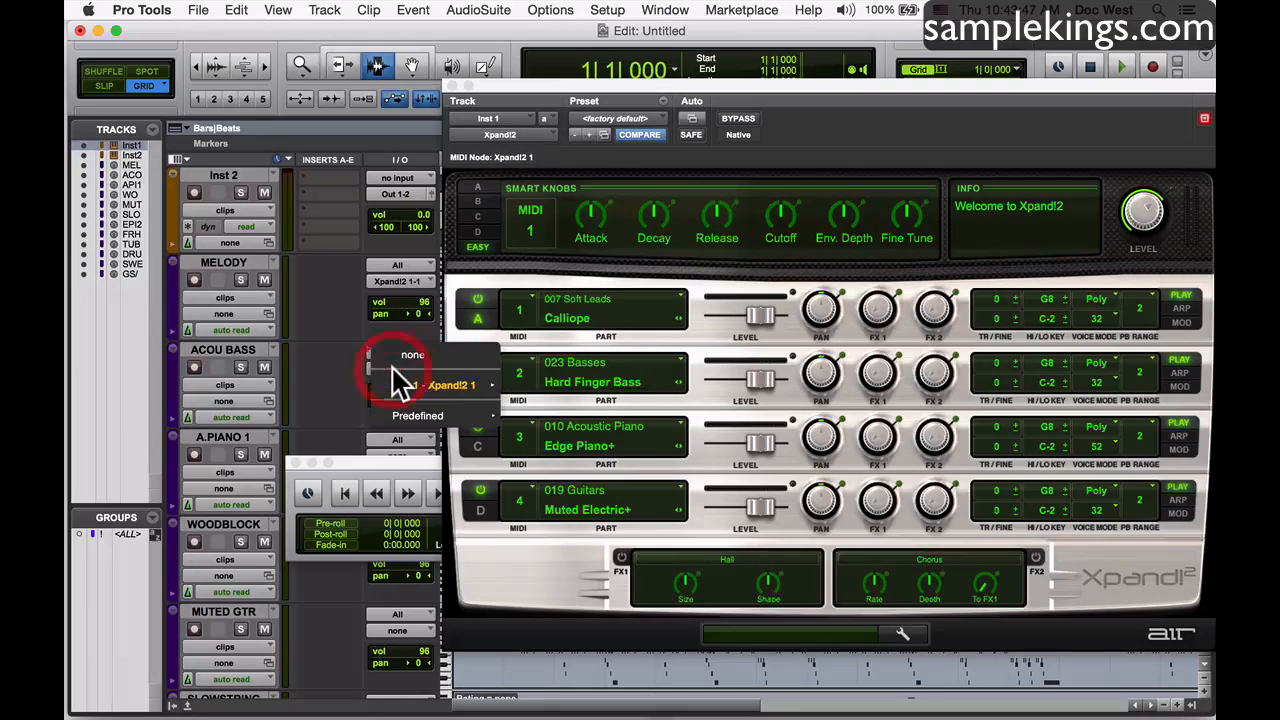
pyautogui.click(444, 384)
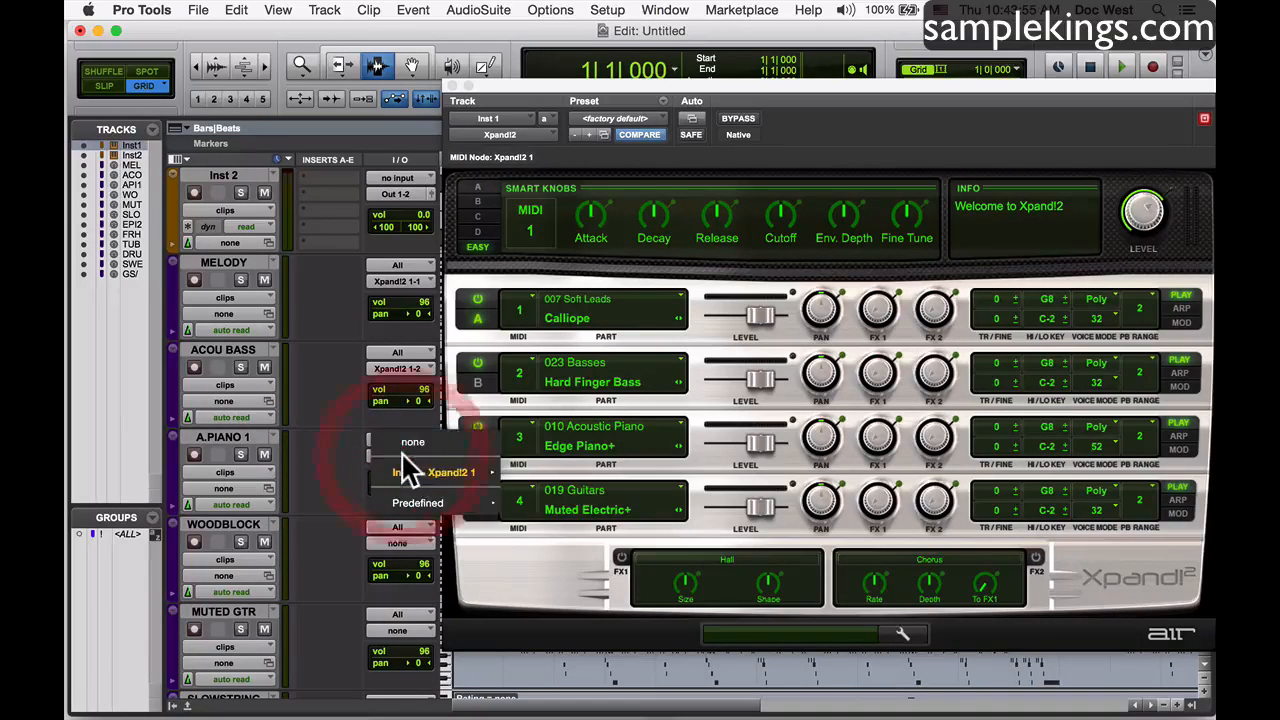
# Send A.PIANO 1 and MUTED GTR to Xpand!2 channels 3 and 4
pyautogui.click(430, 472)
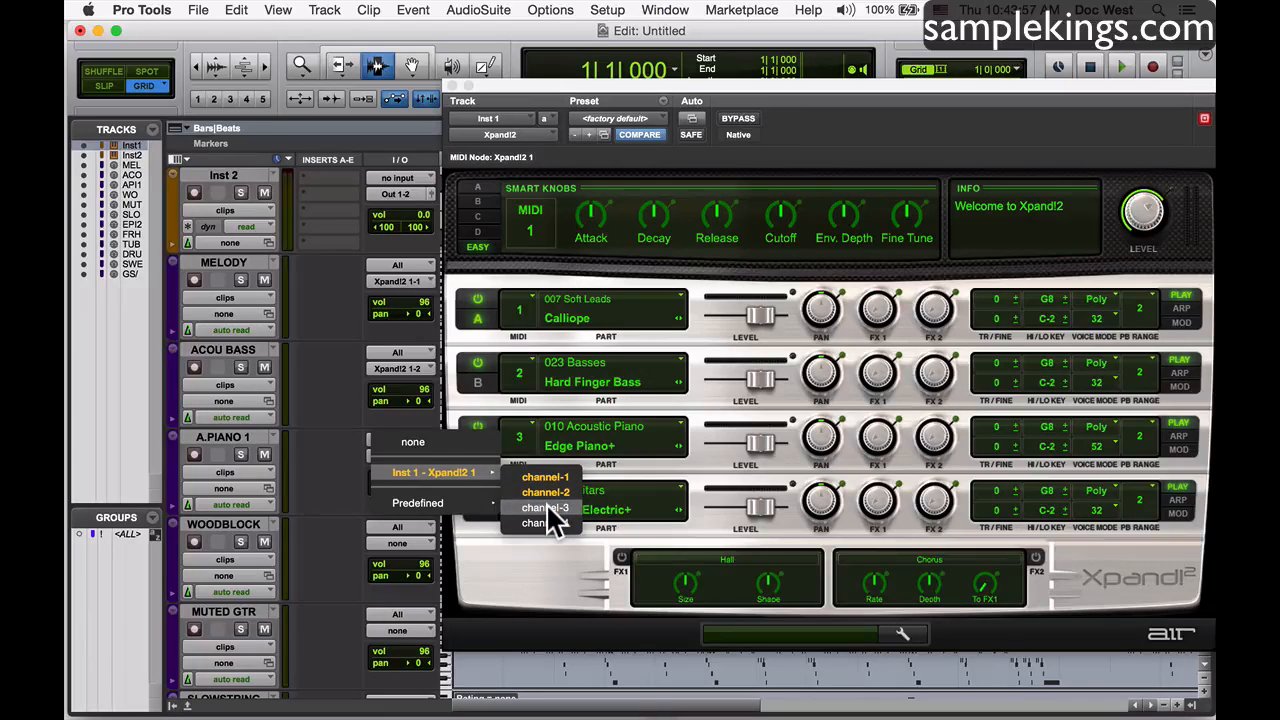
pyautogui.click(544, 508)
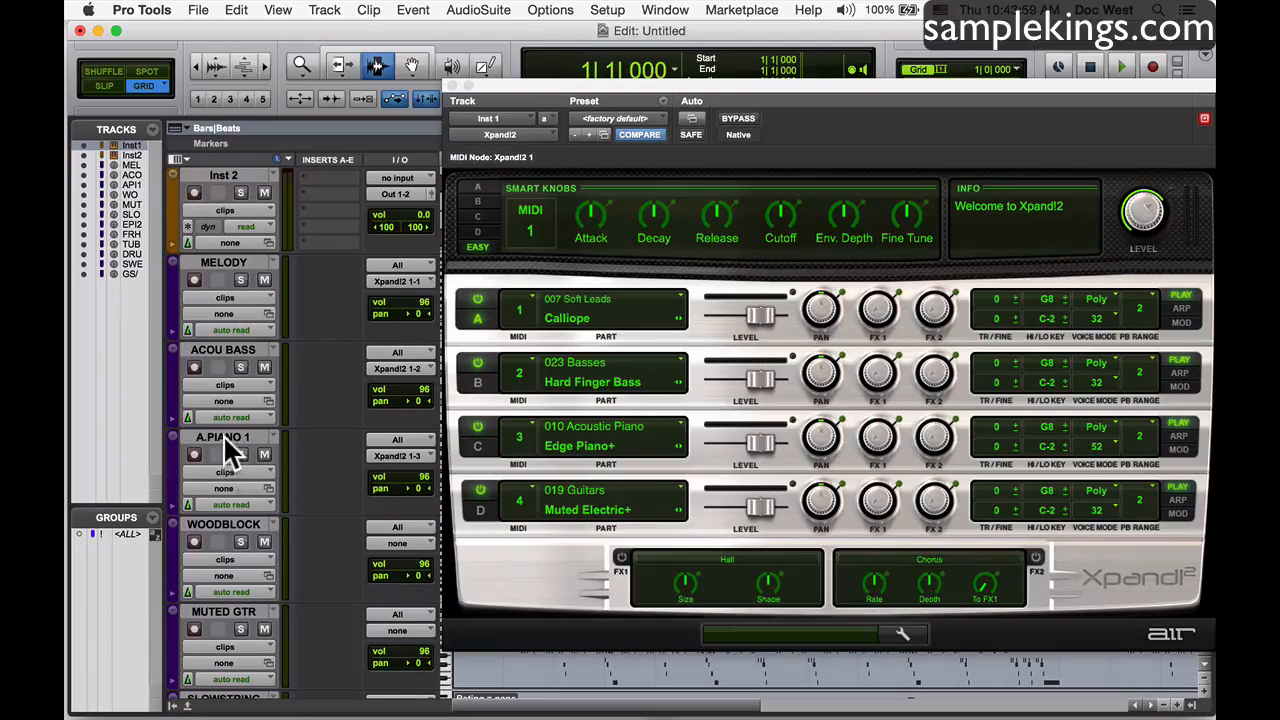
pyautogui.moveTo(280, 576)
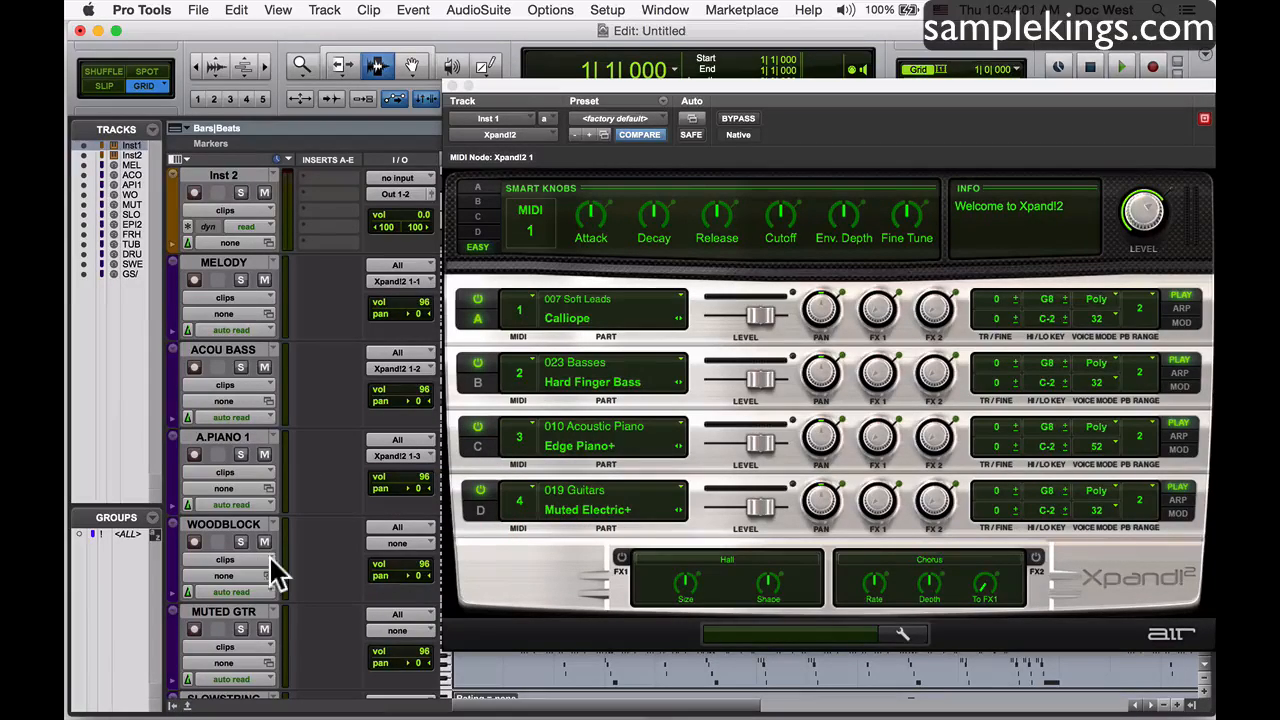
pyautogui.click(396, 630)
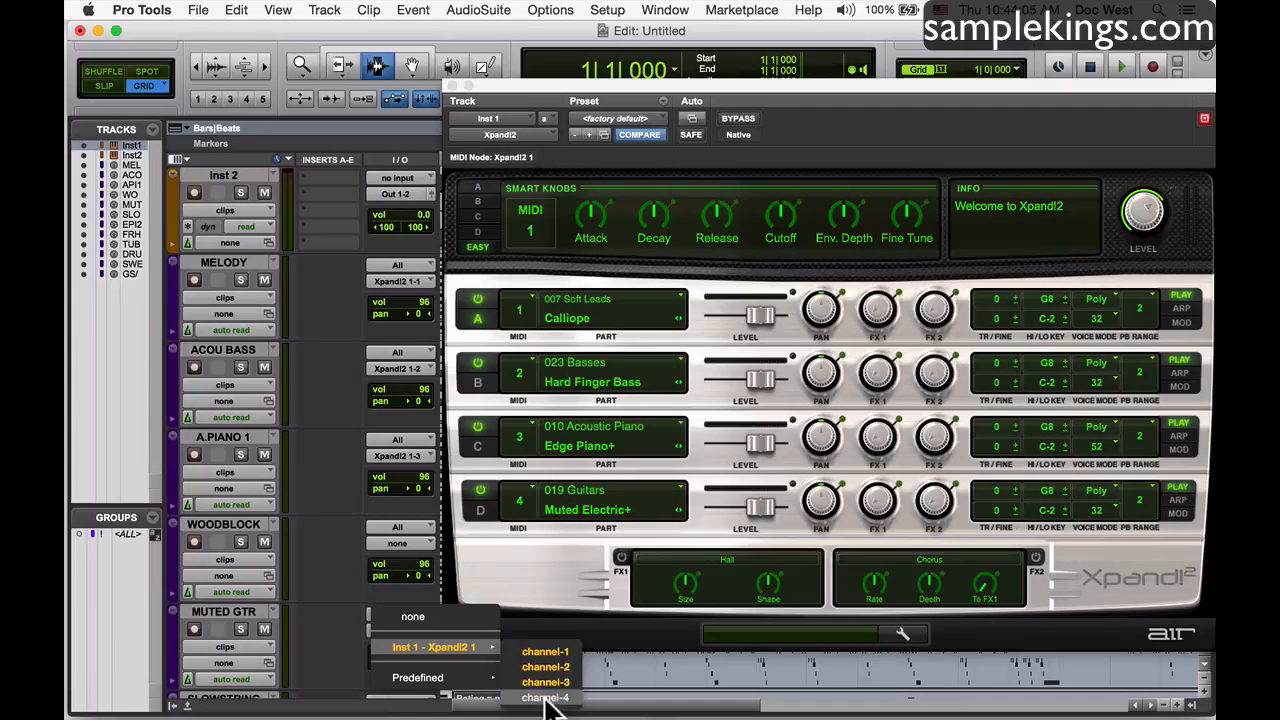
pyautogui.click(546, 696)
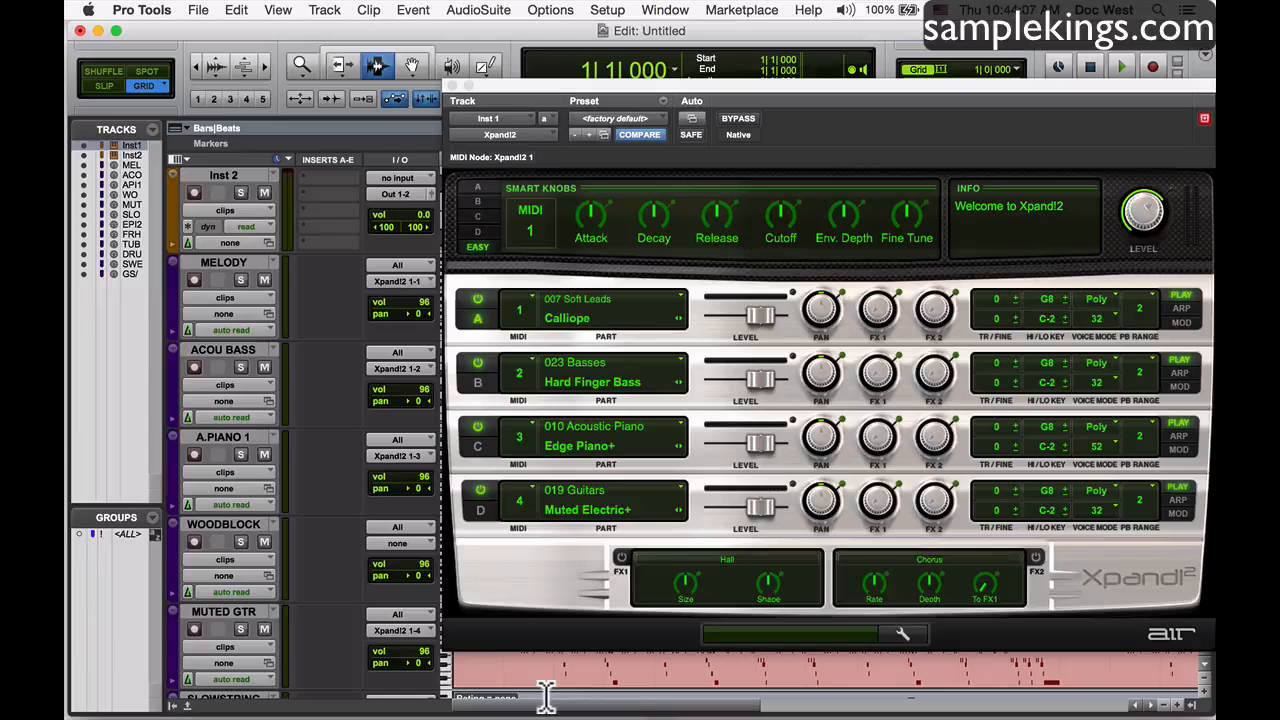
pyautogui.moveTo(544, 264)
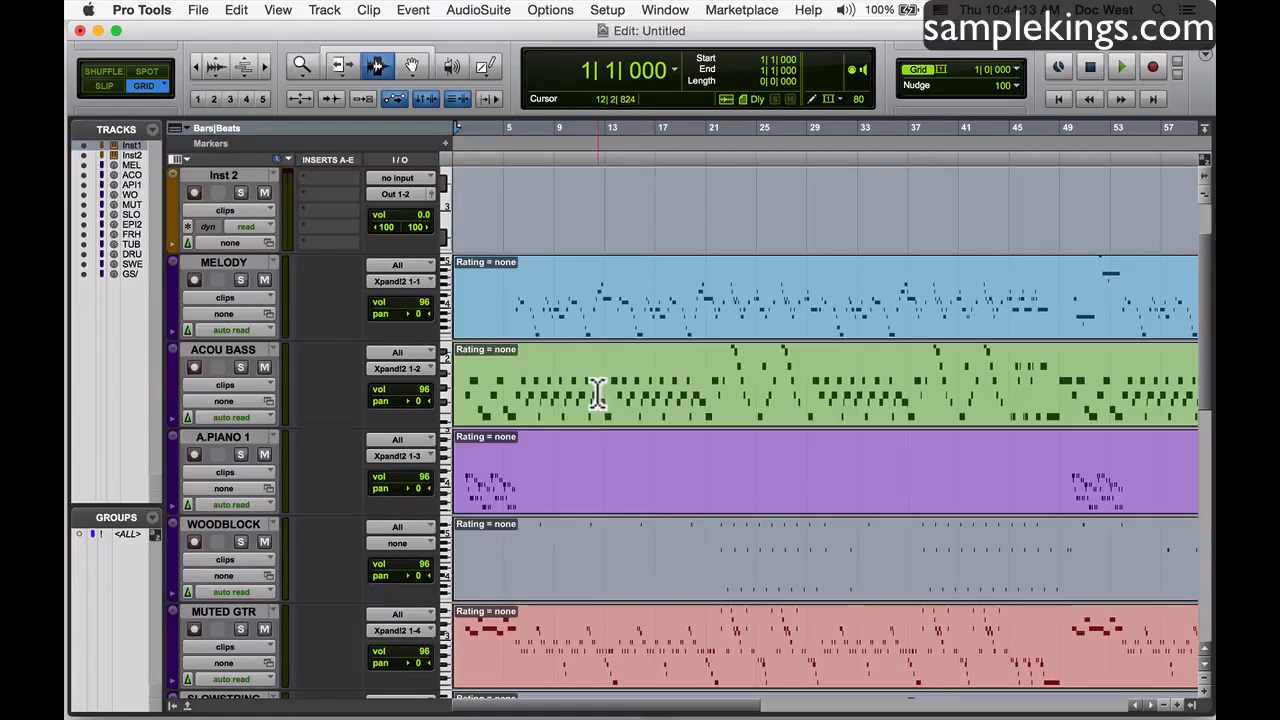
pyautogui.moveTo(628, 490)
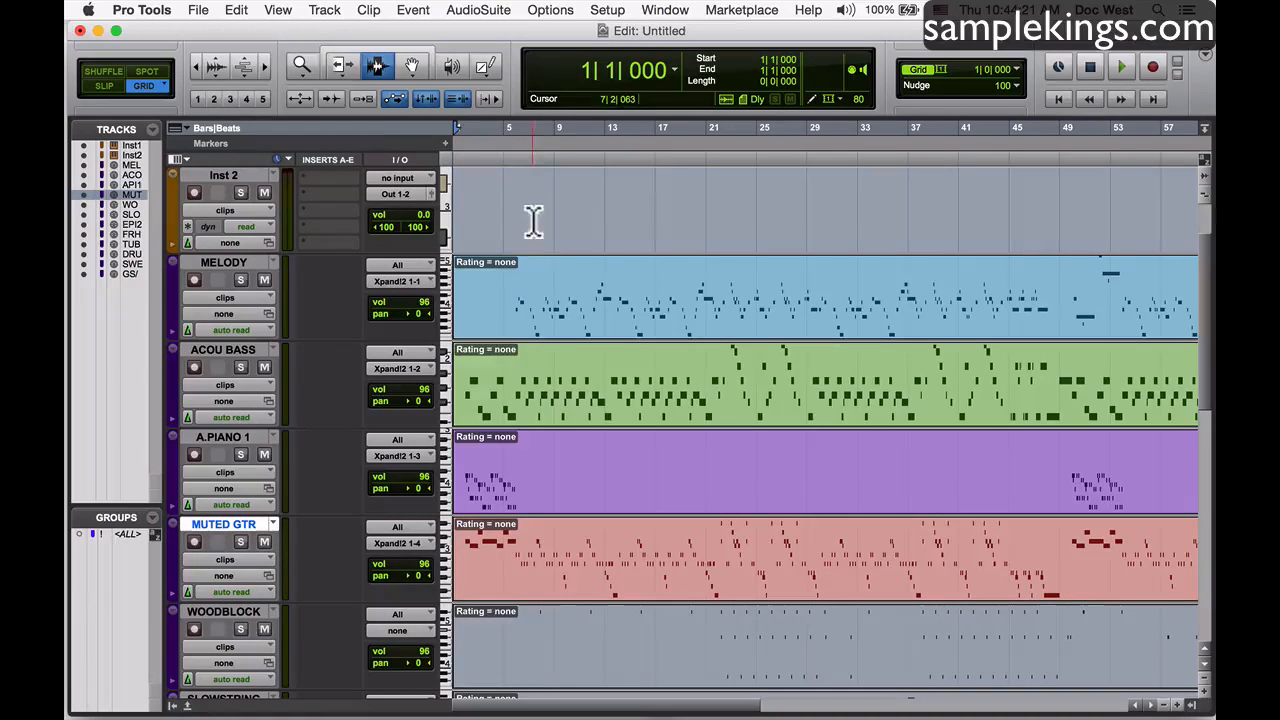
# Play back the arrangement and reopen the Xpand!2 plug-in window to watch it
pyautogui.click(1120, 66)
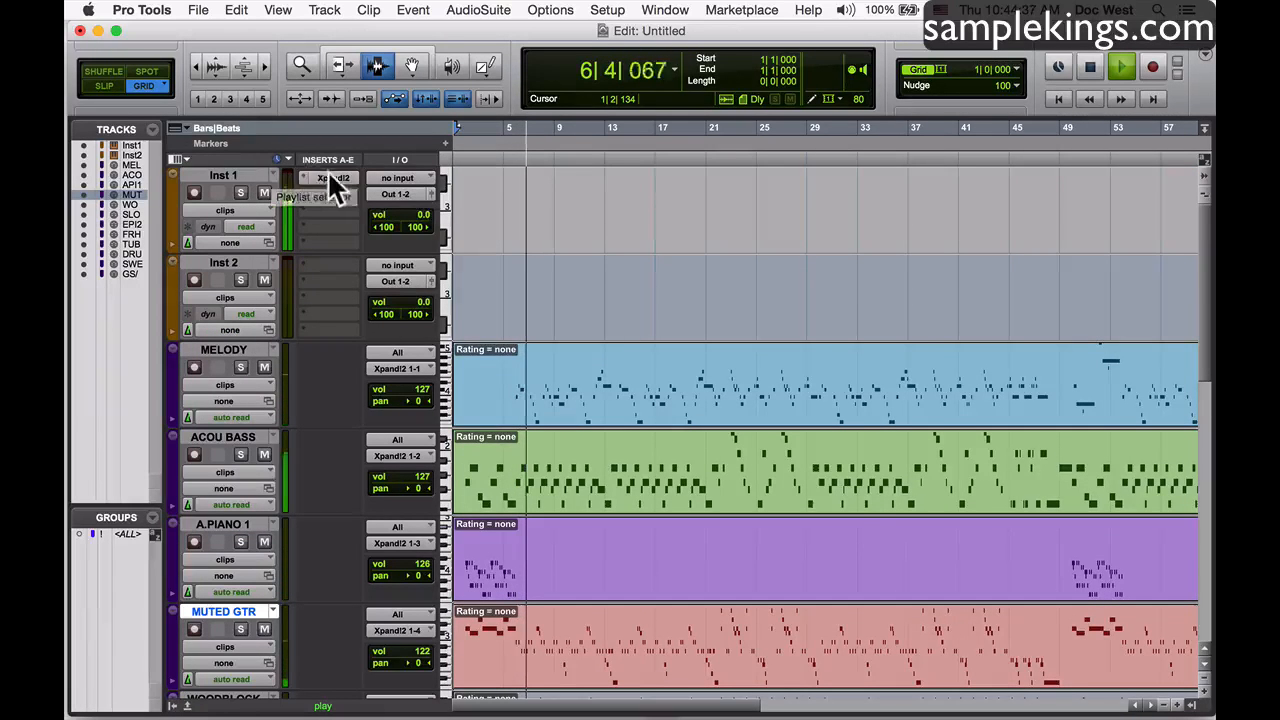
pyautogui.click(330, 176)
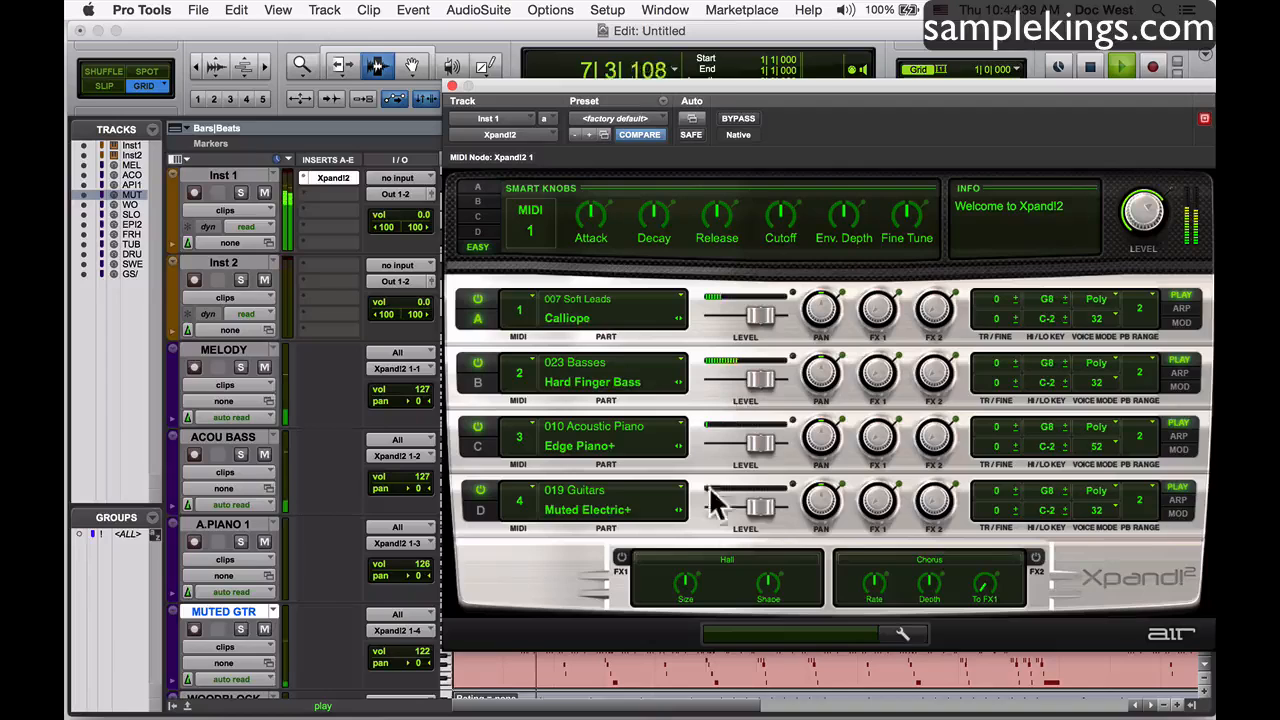